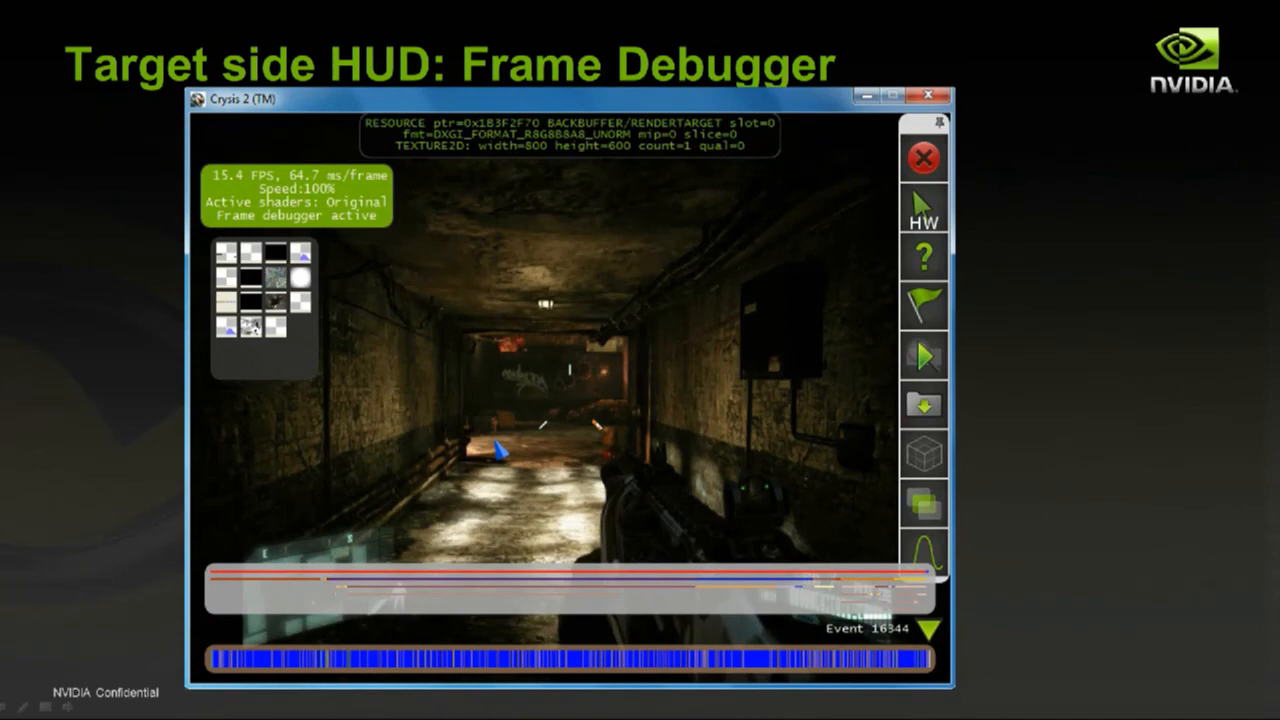
Advance the presentation to the Crysis 2 launch and Monitor32 folders slide.
key("Right")
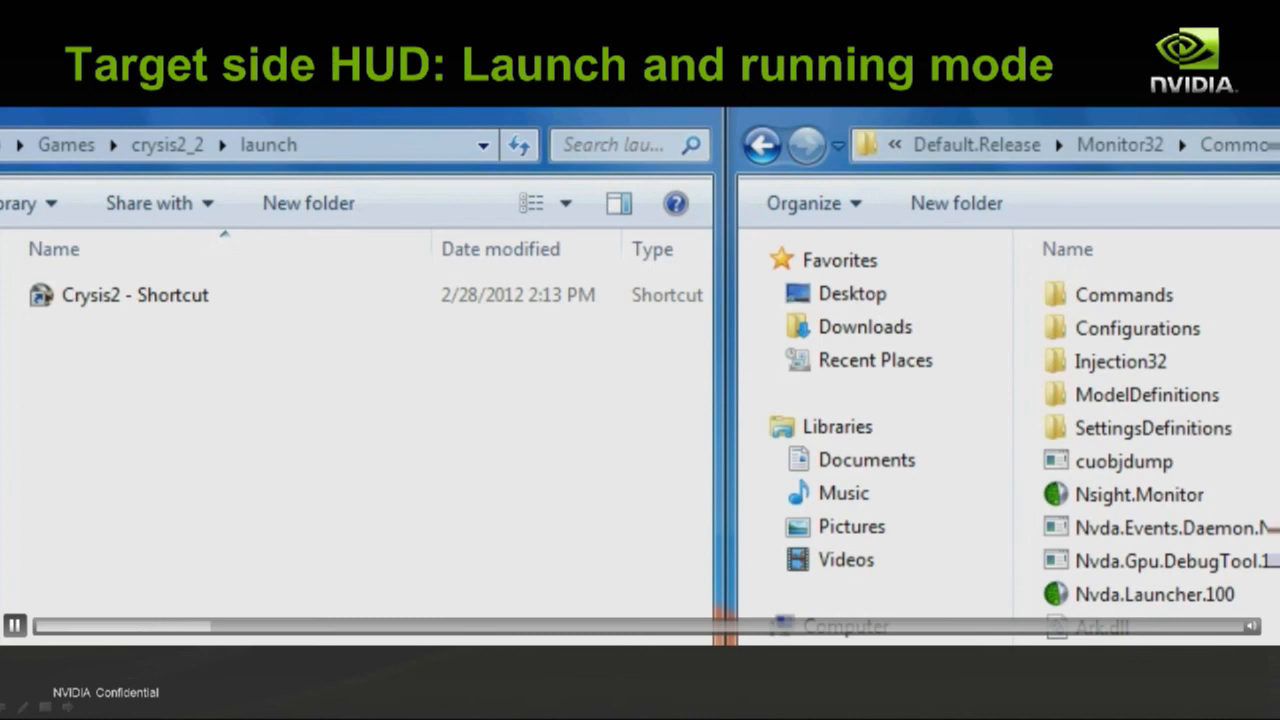
left_click(1140, 494)
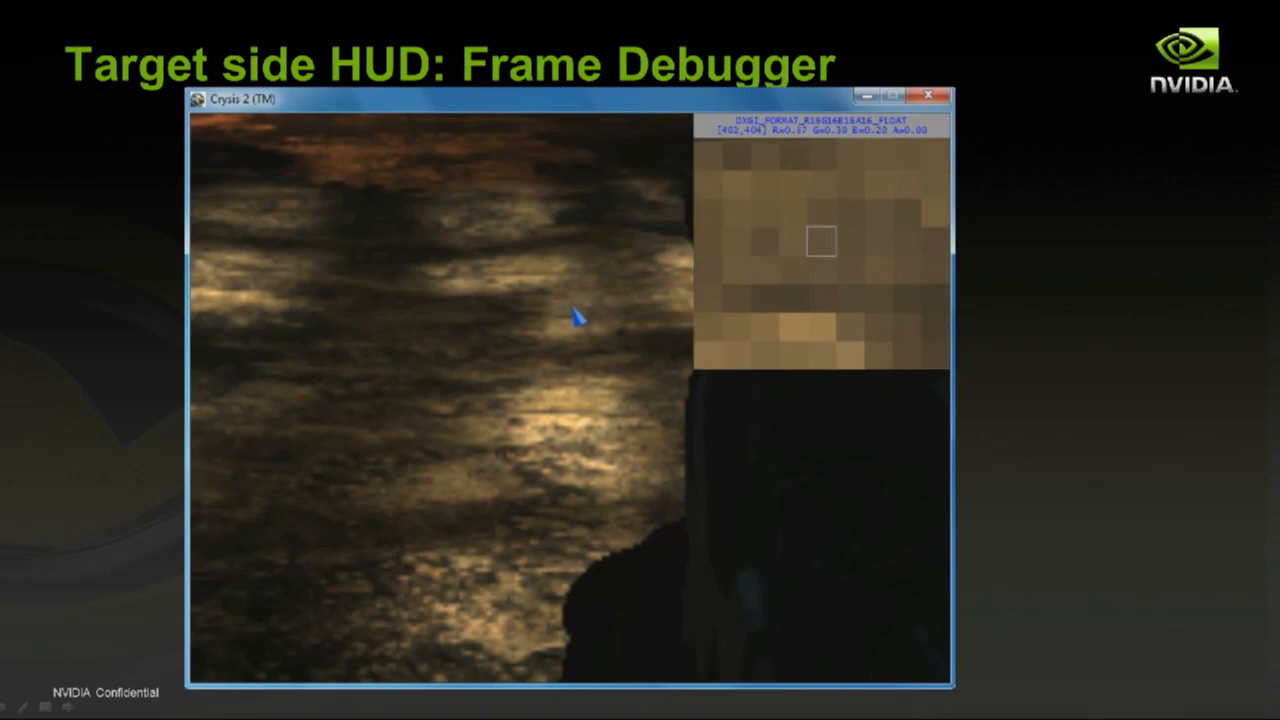
mouse_move(570, 378)
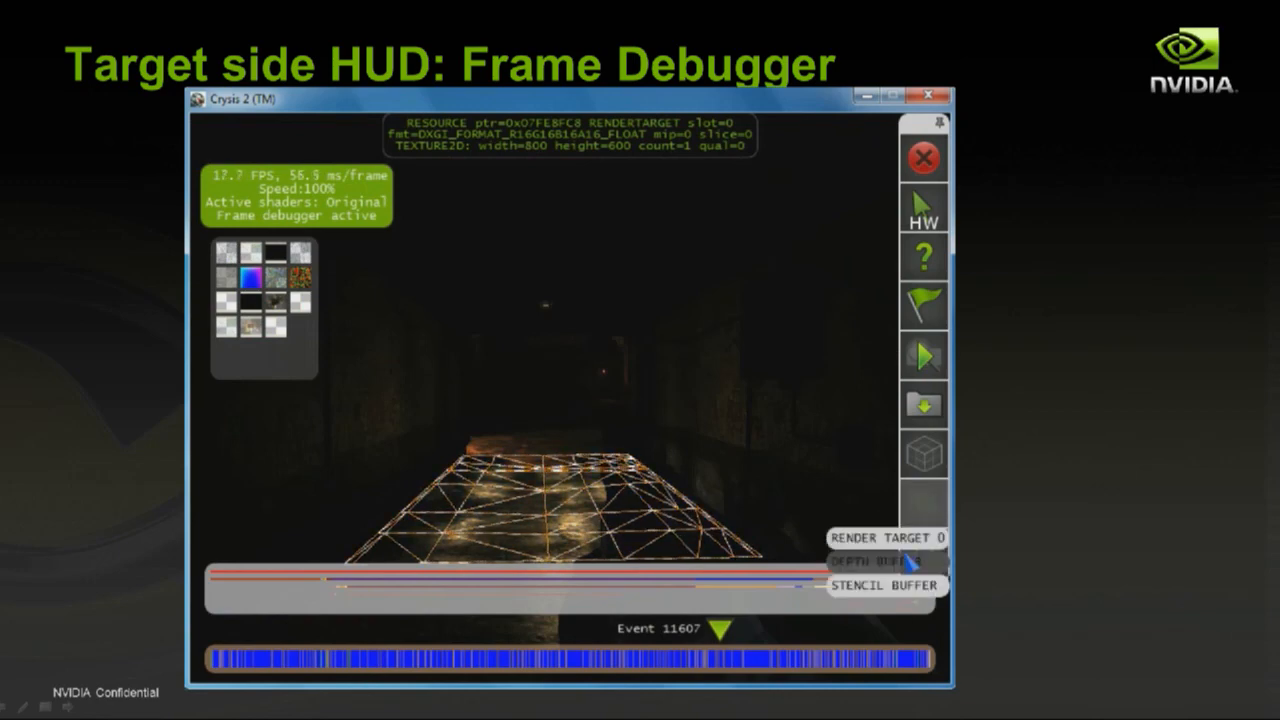
Display the DEPTH BUFFER render target for the draw call at event 11607.
left_click(872, 560)
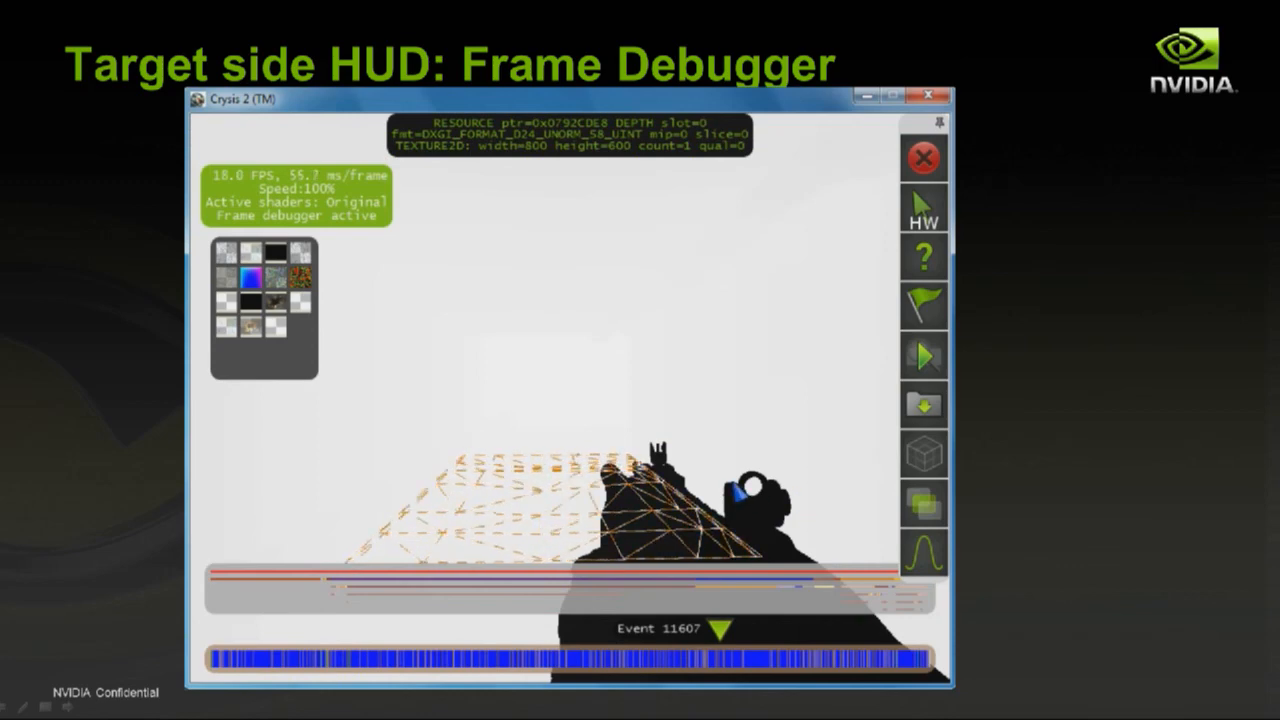
left_click(924, 504)
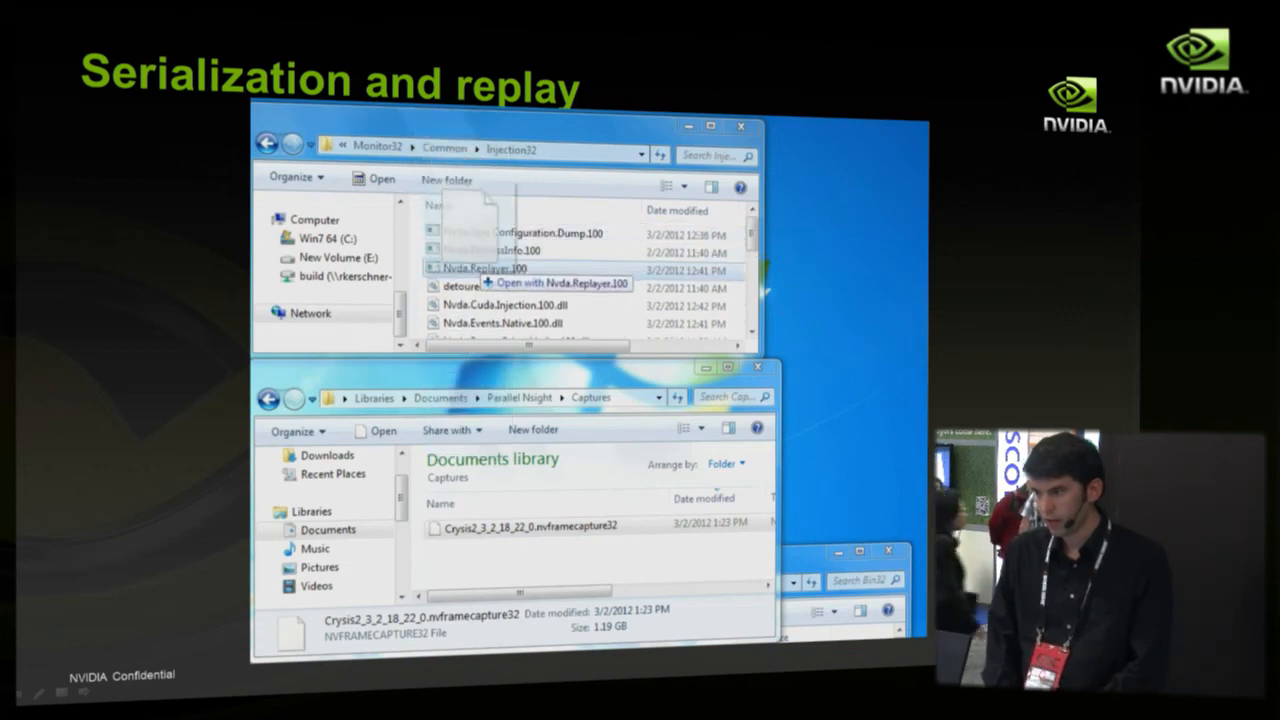
Open the saved .nvframecapture32 file with Nvda.Replayer.100 for serialized replay.
left_click(556, 284)
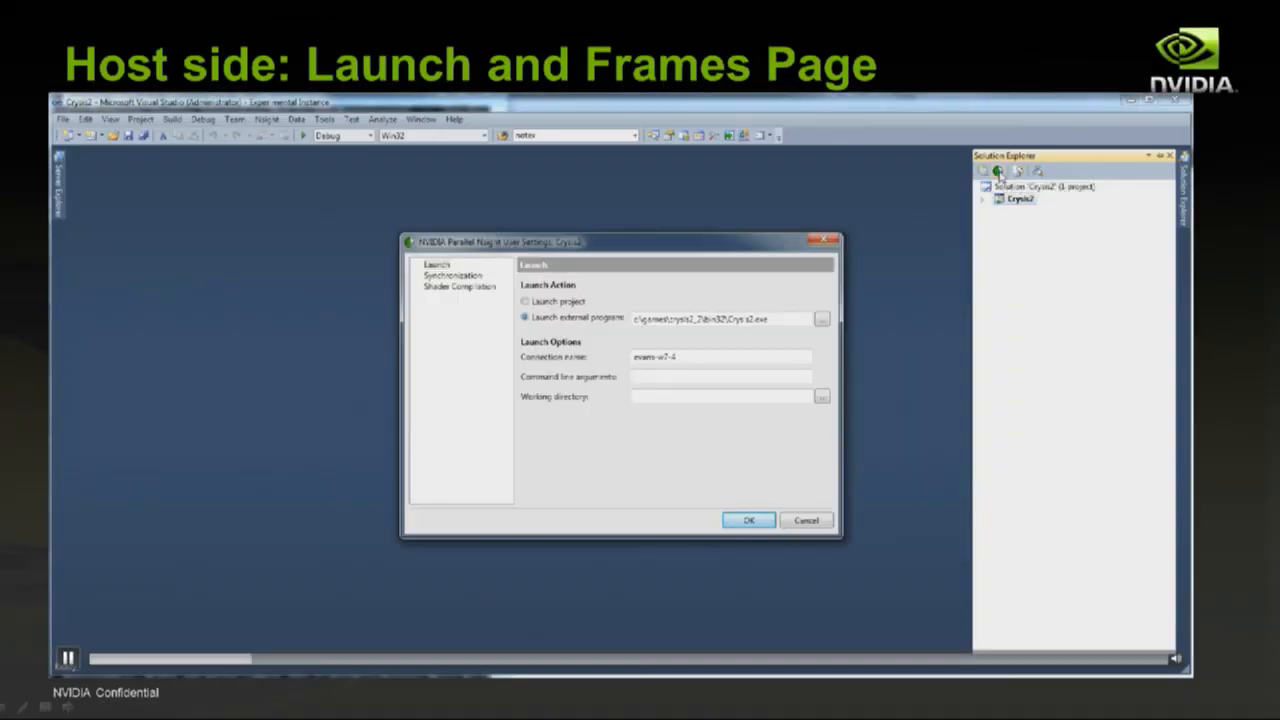
mouse_move(744, 300)
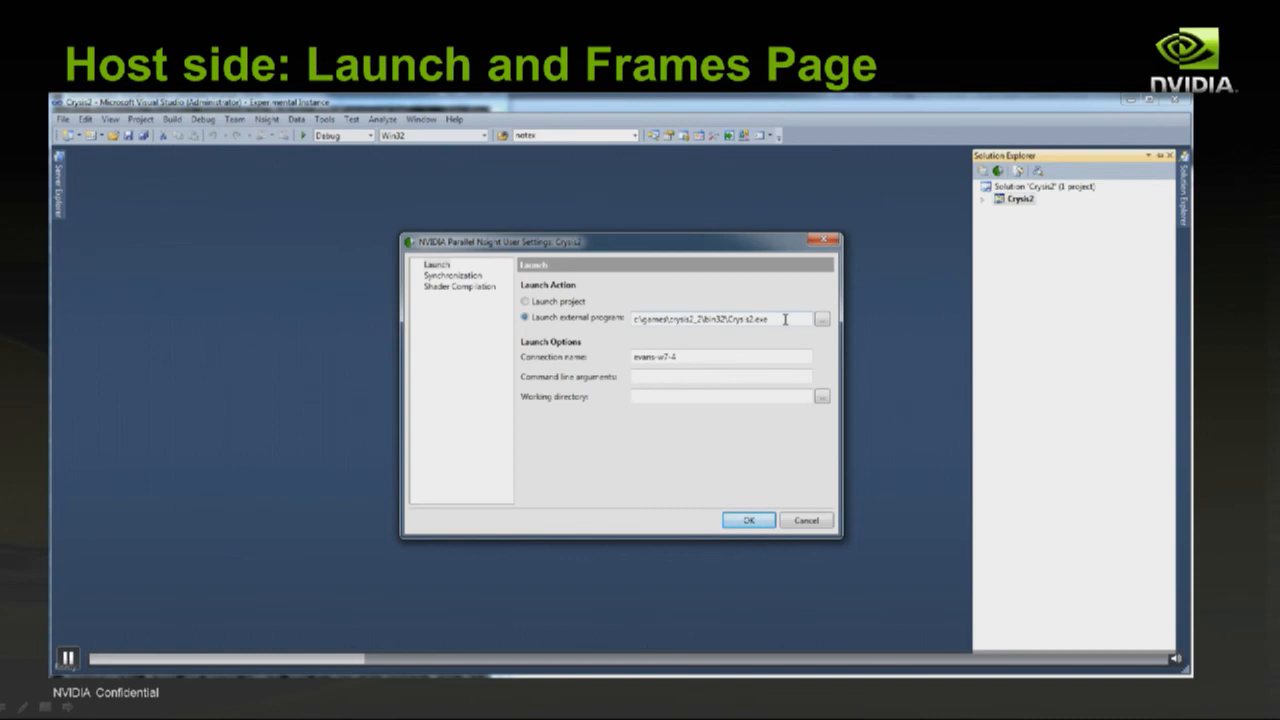
mouse_move(730, 352)
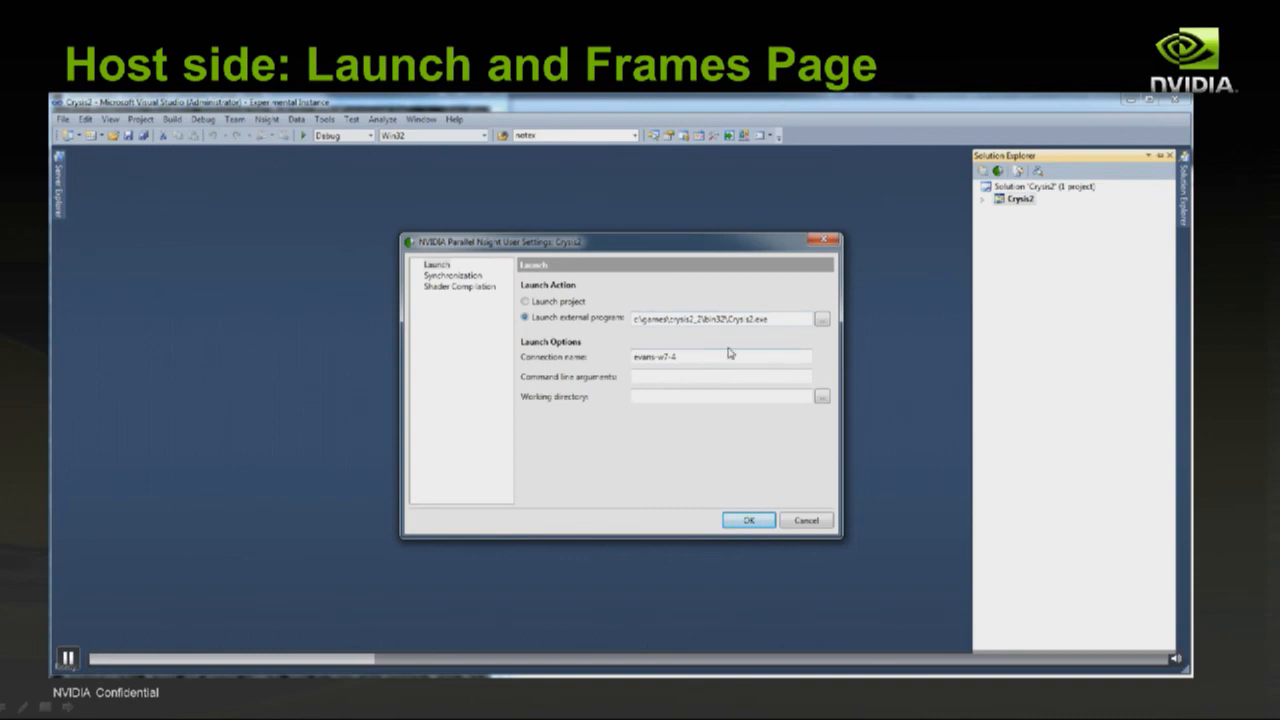
mouse_move(668, 392)
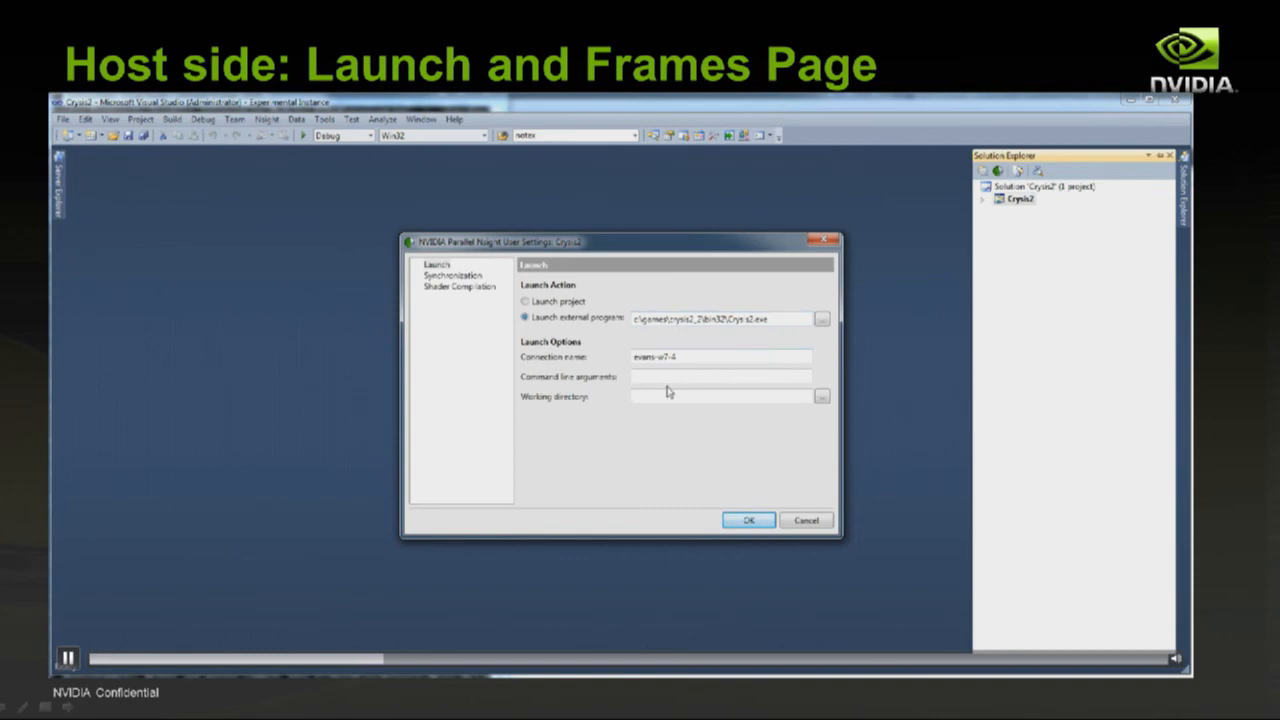
mouse_move(734, 412)
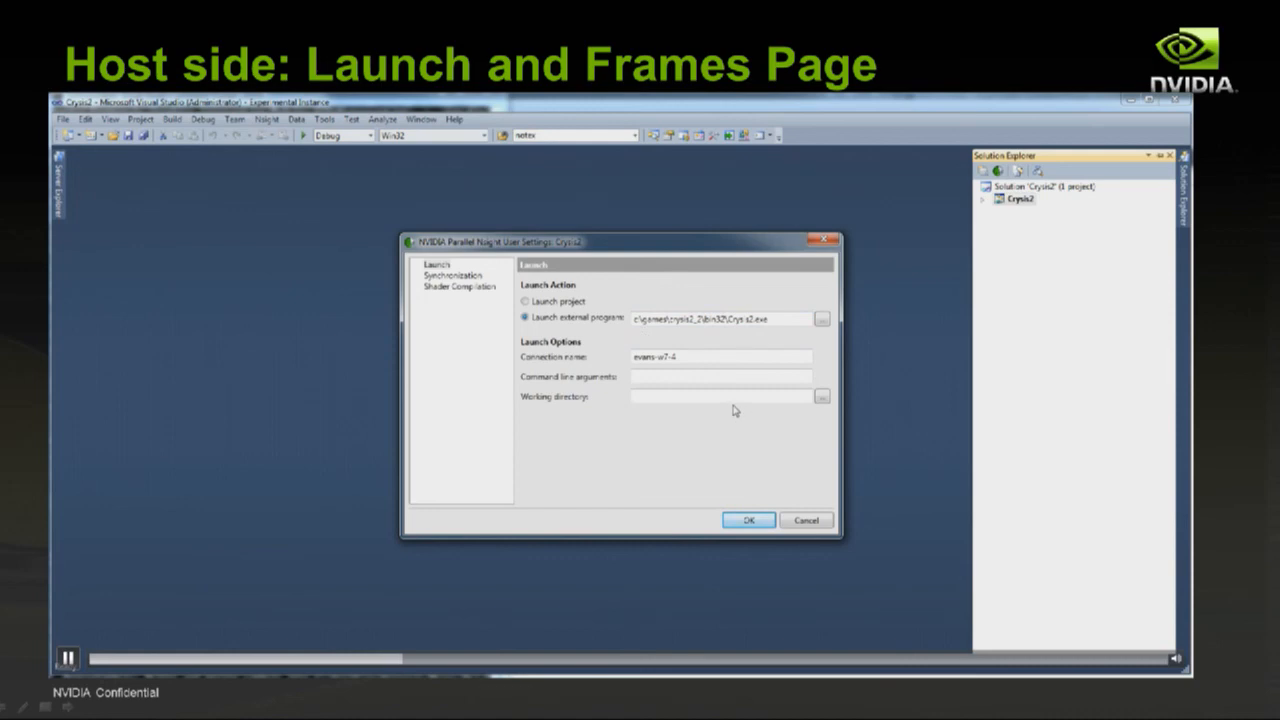
Switch the Nsight launch action to 'Launch project' instead of the external Crysis2 executable.
left_click(524, 302)
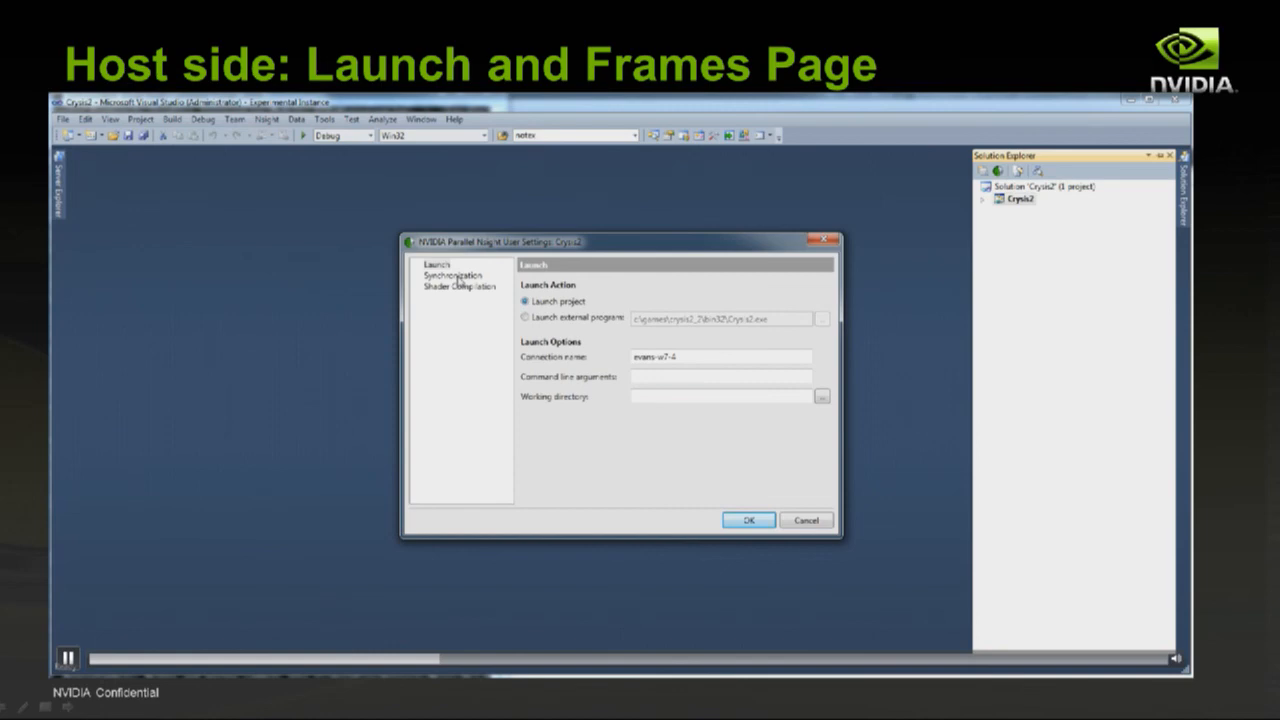
Review the Synchronization page and turn off synchronizing files to the target.
left_click(444, 276)
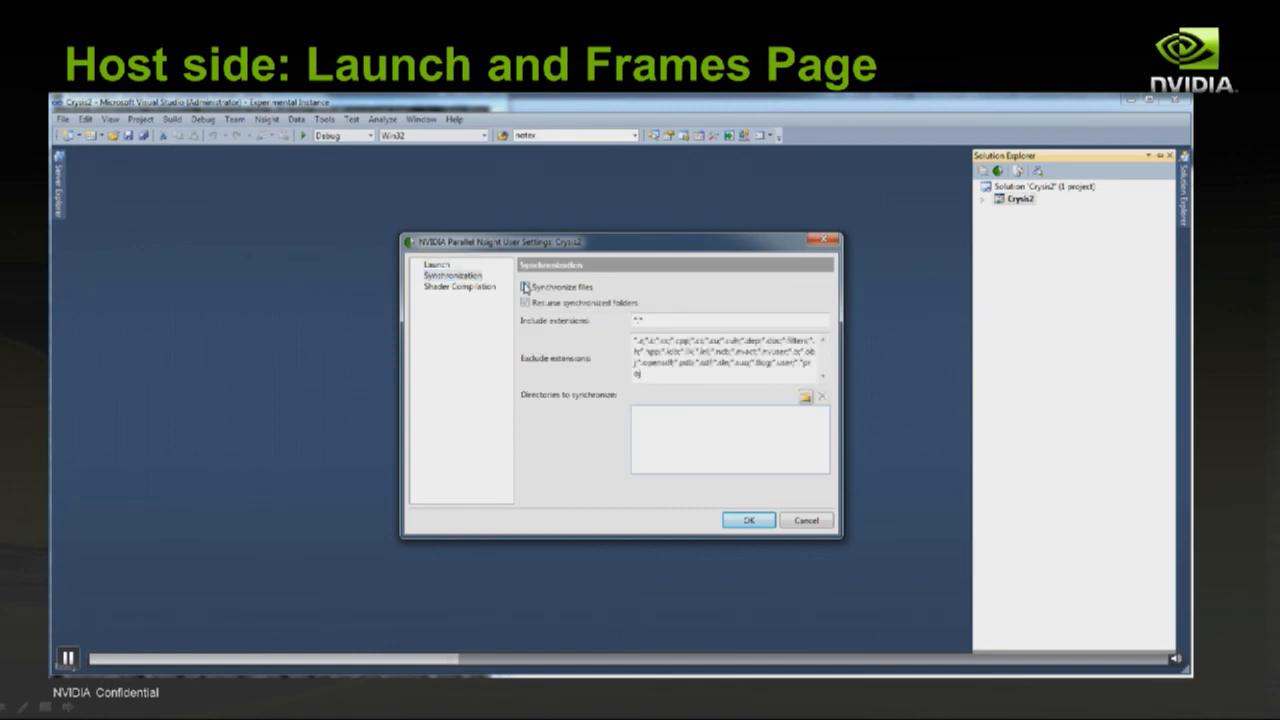
left_click(528, 304)
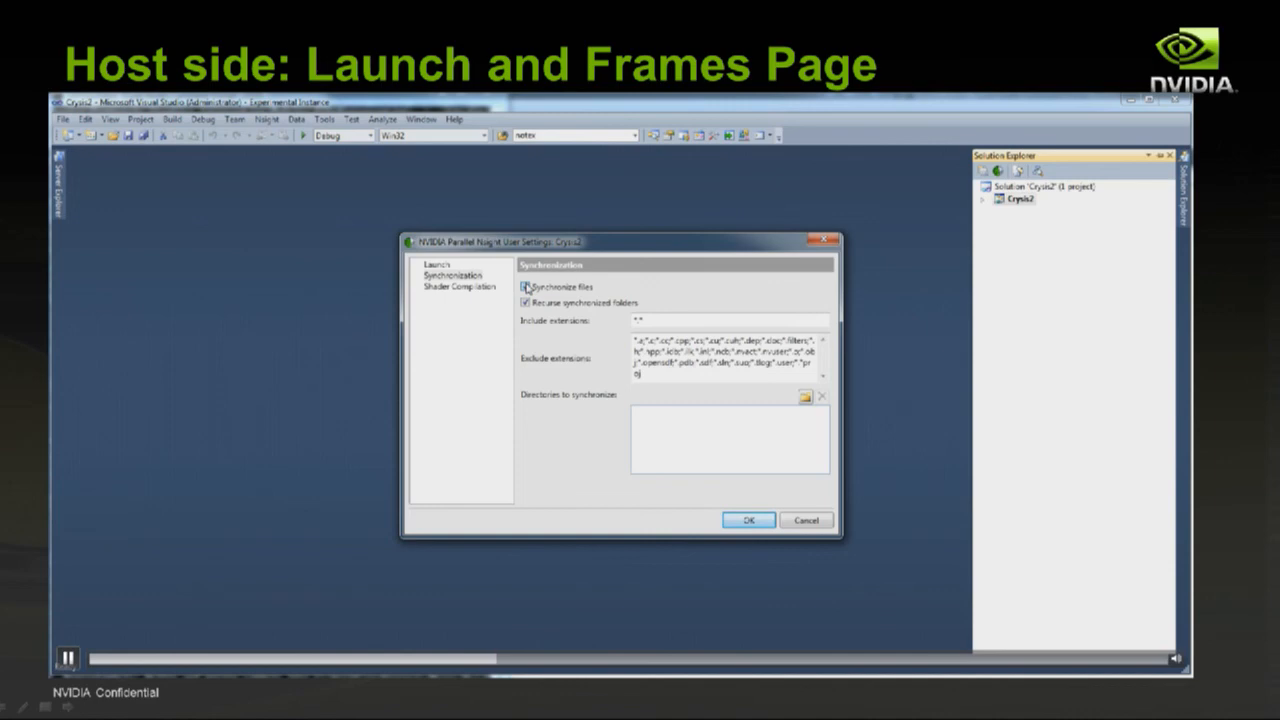
left_click(528, 286)
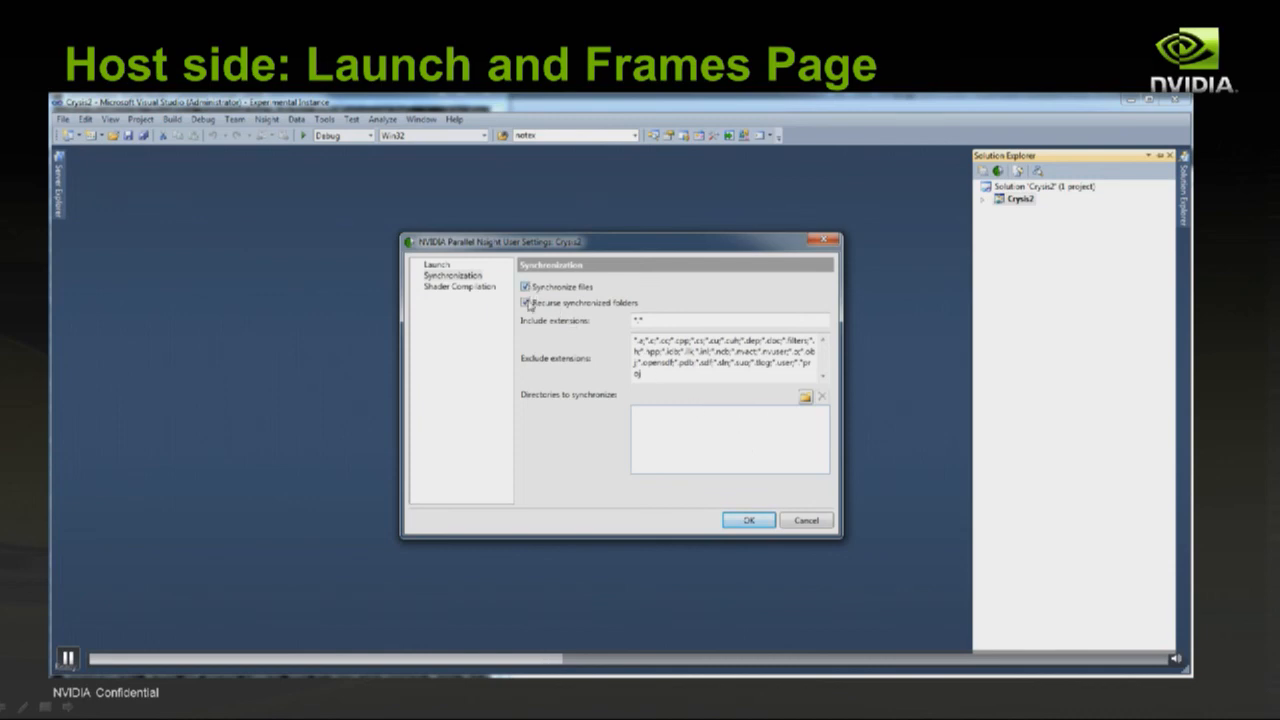
left_click(528, 288)
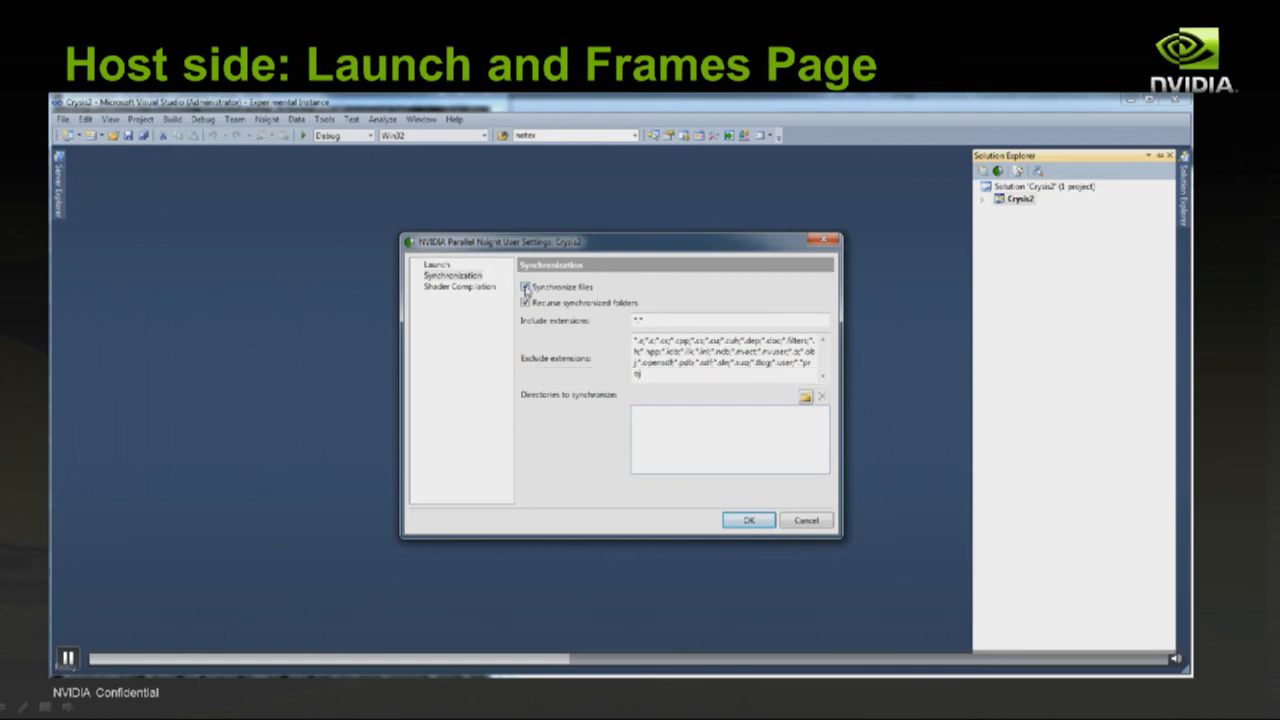
left_click(528, 288)
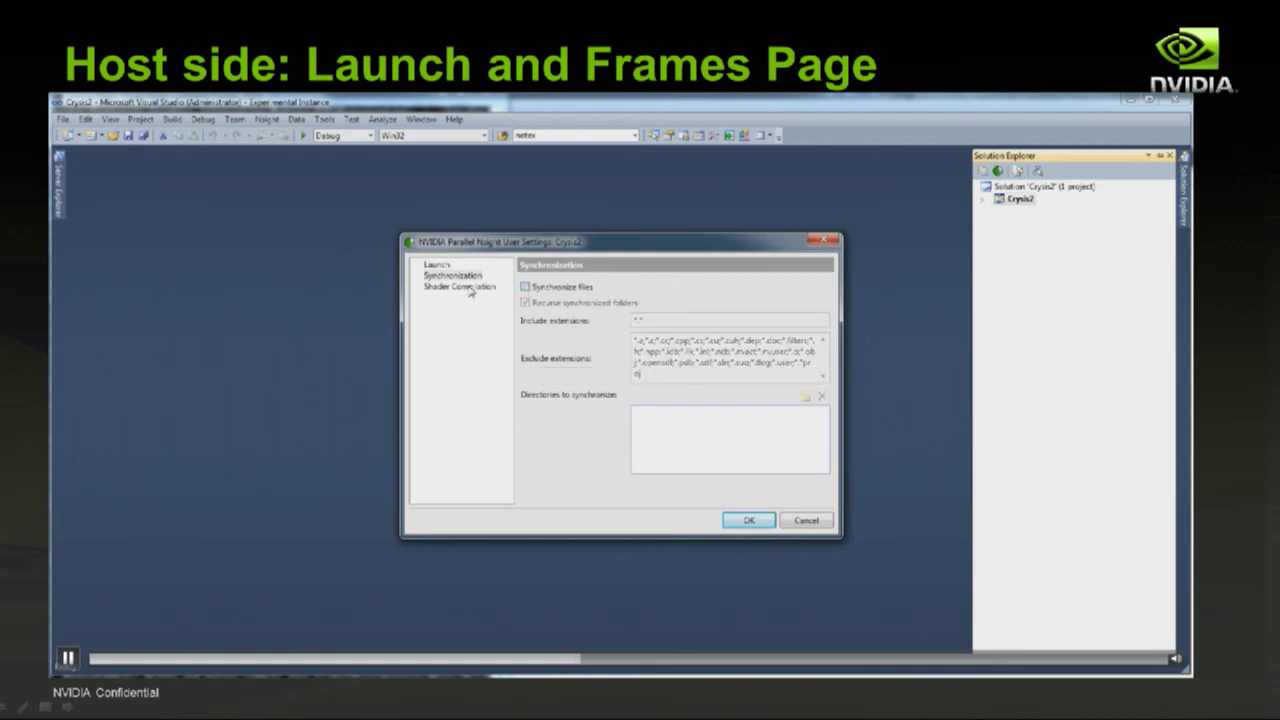
Set Launch external program with the Crysis 2 executable and confirm the settings with OK.
left_click(434, 264)
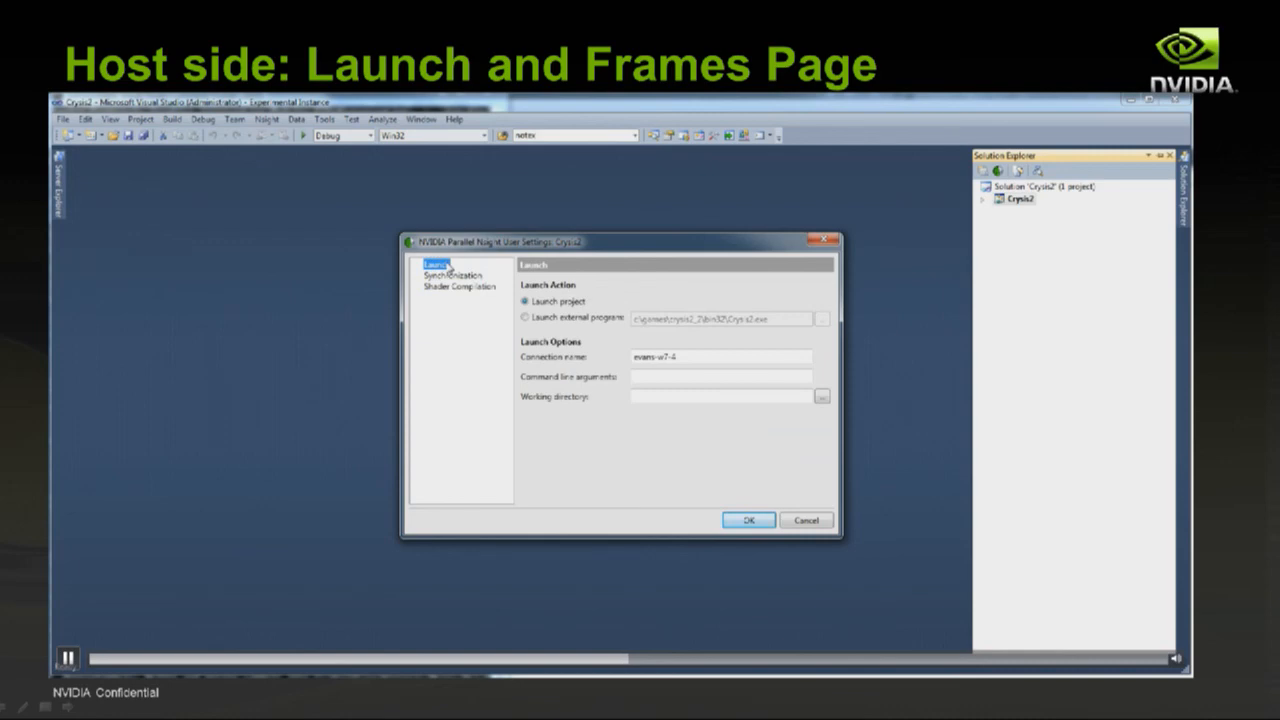
mouse_move(476, 292)
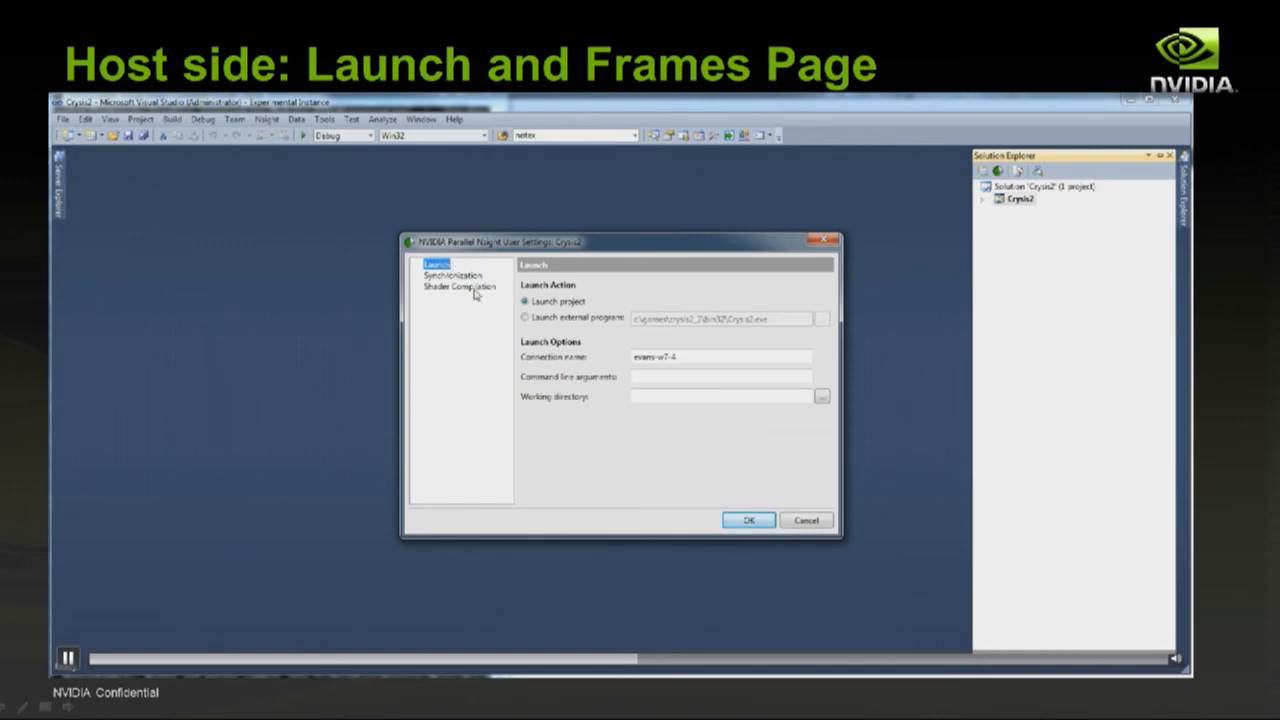
left_click(526, 316)
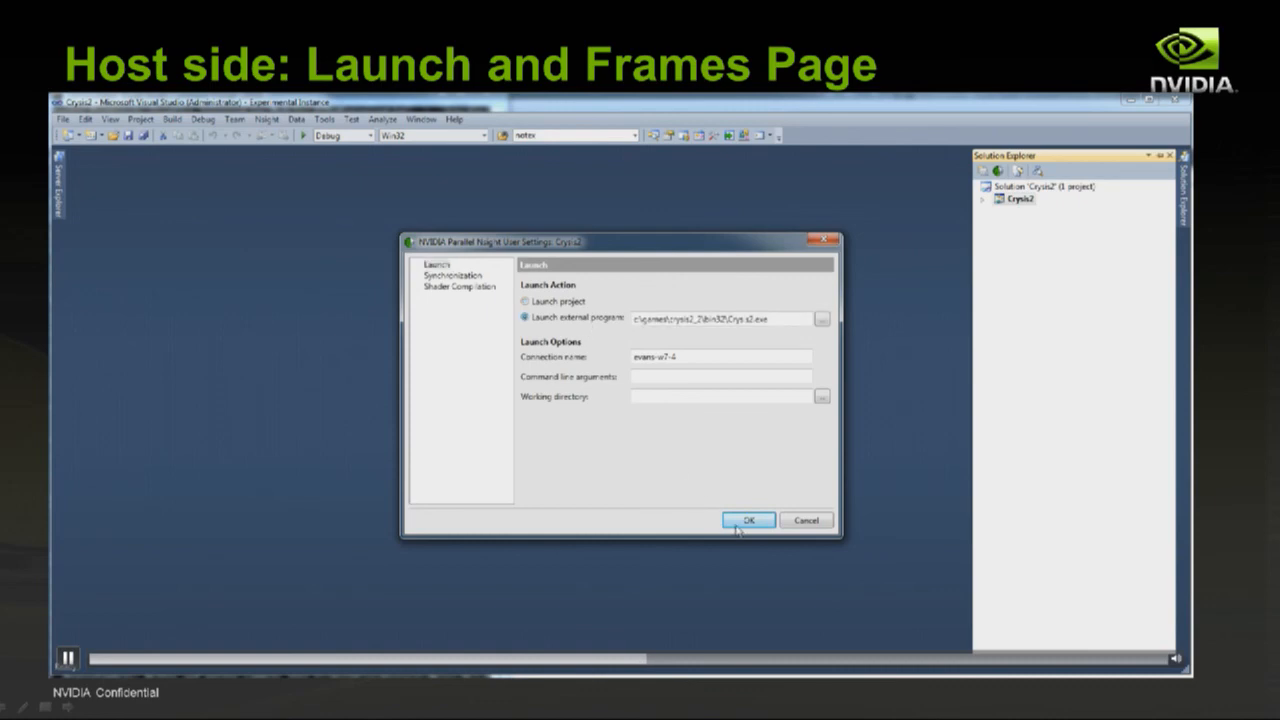
left_click(750, 520)
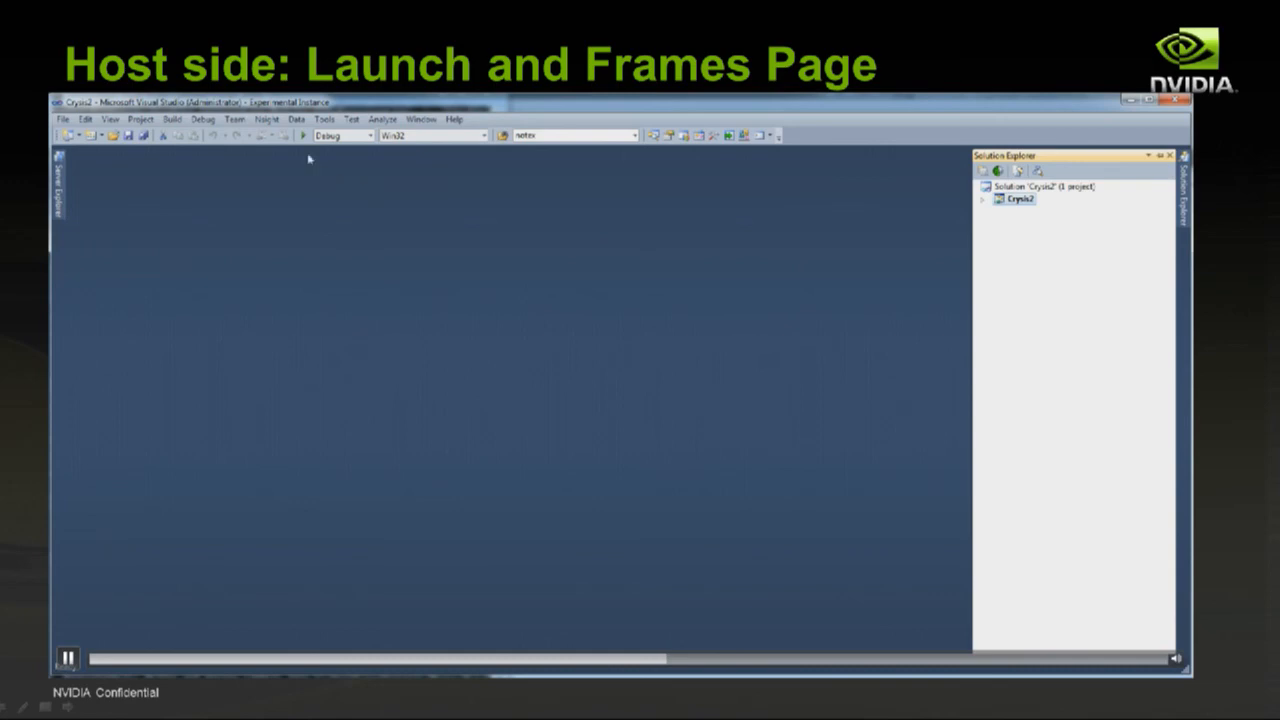
Start Graphics Debugging on Crysis 2 and request Pause and Capture Frame from the Nsight menu.
left_click(270, 120)
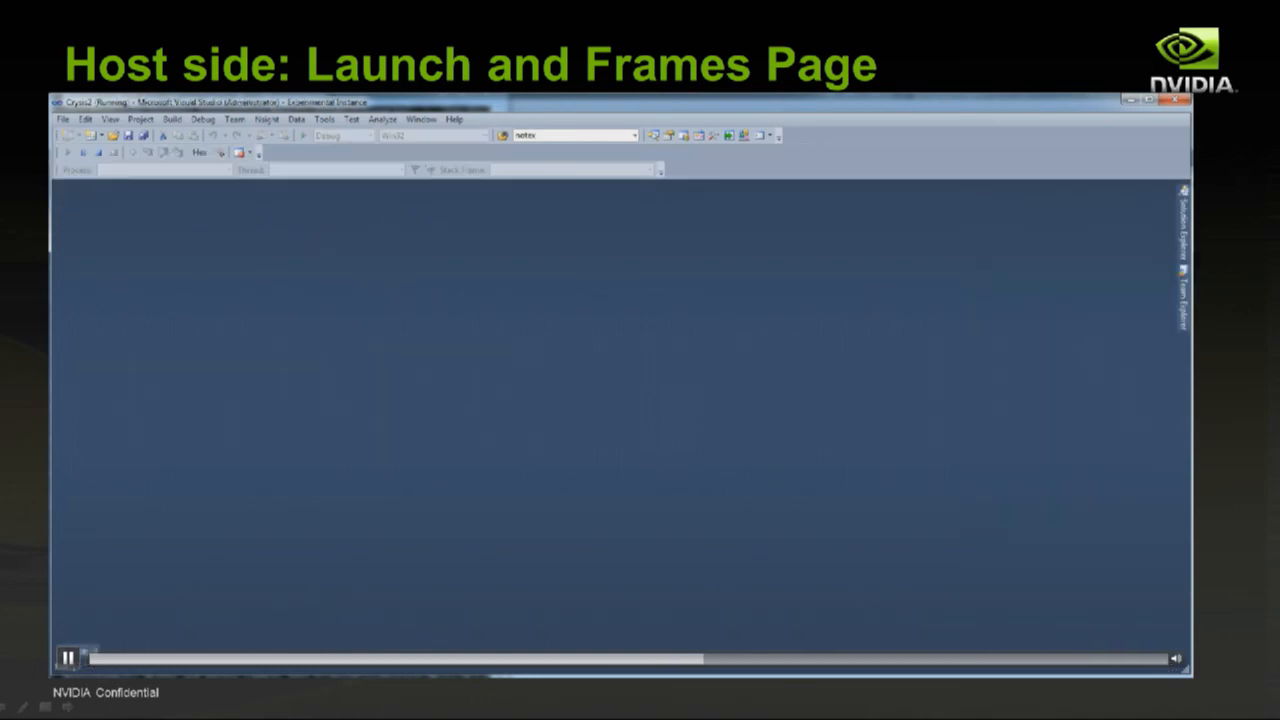
mouse_move(654, 328)
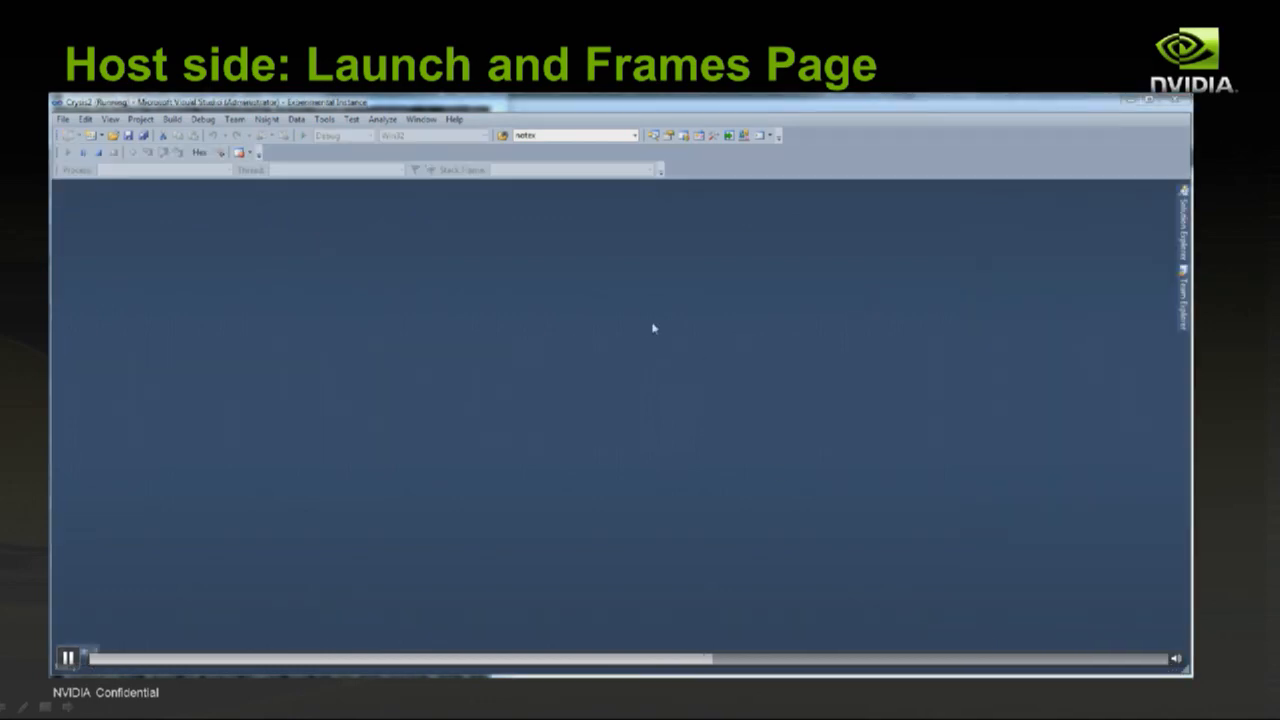
left_click(268, 120)
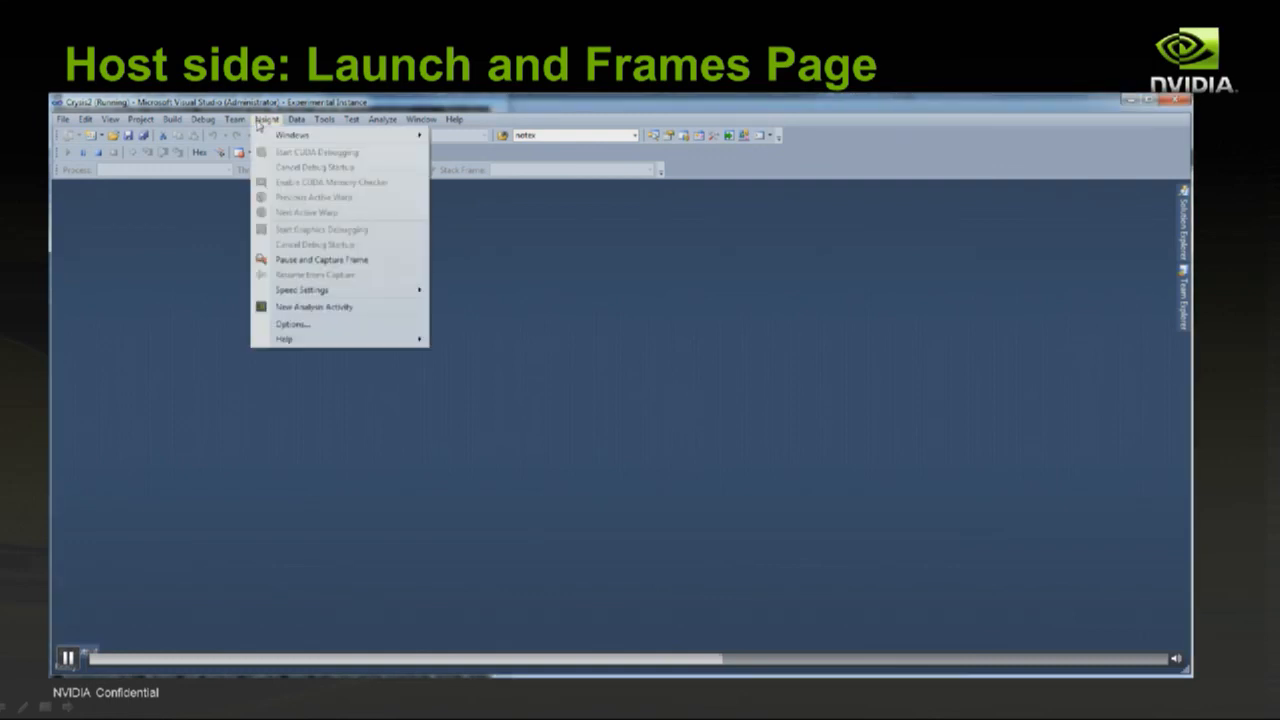
mouse_move(320, 260)
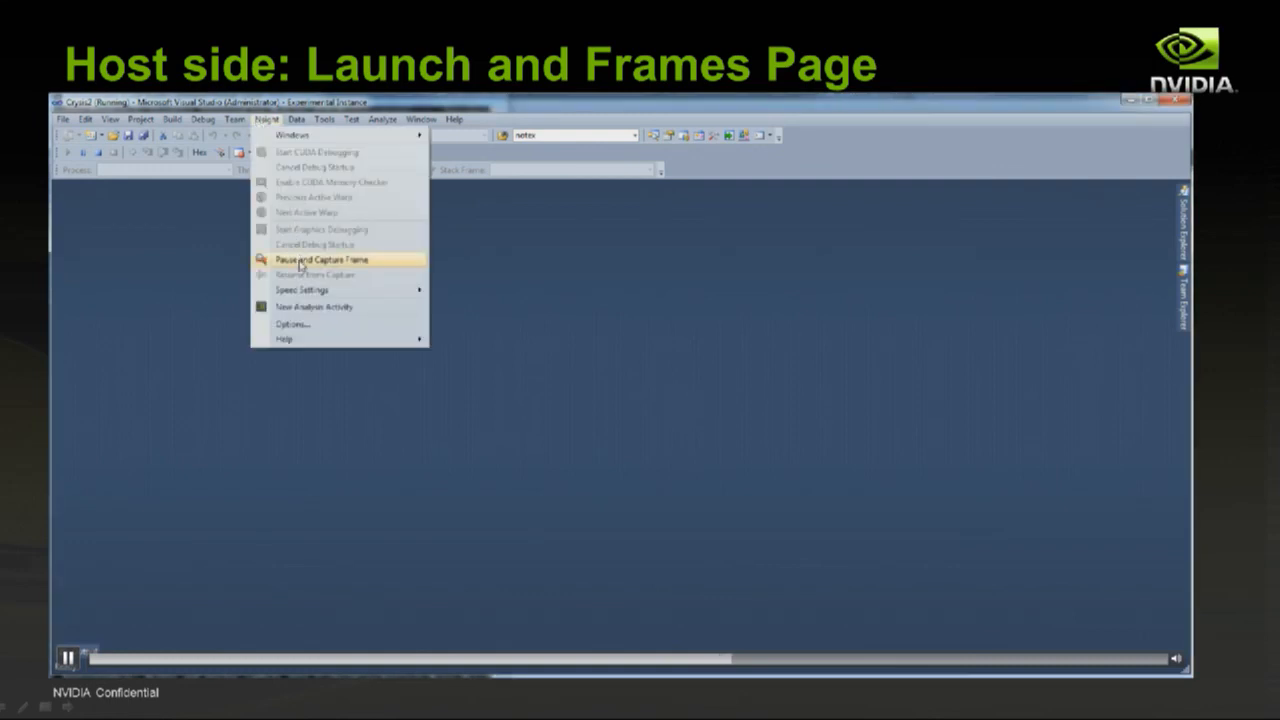
left_click(320, 260)
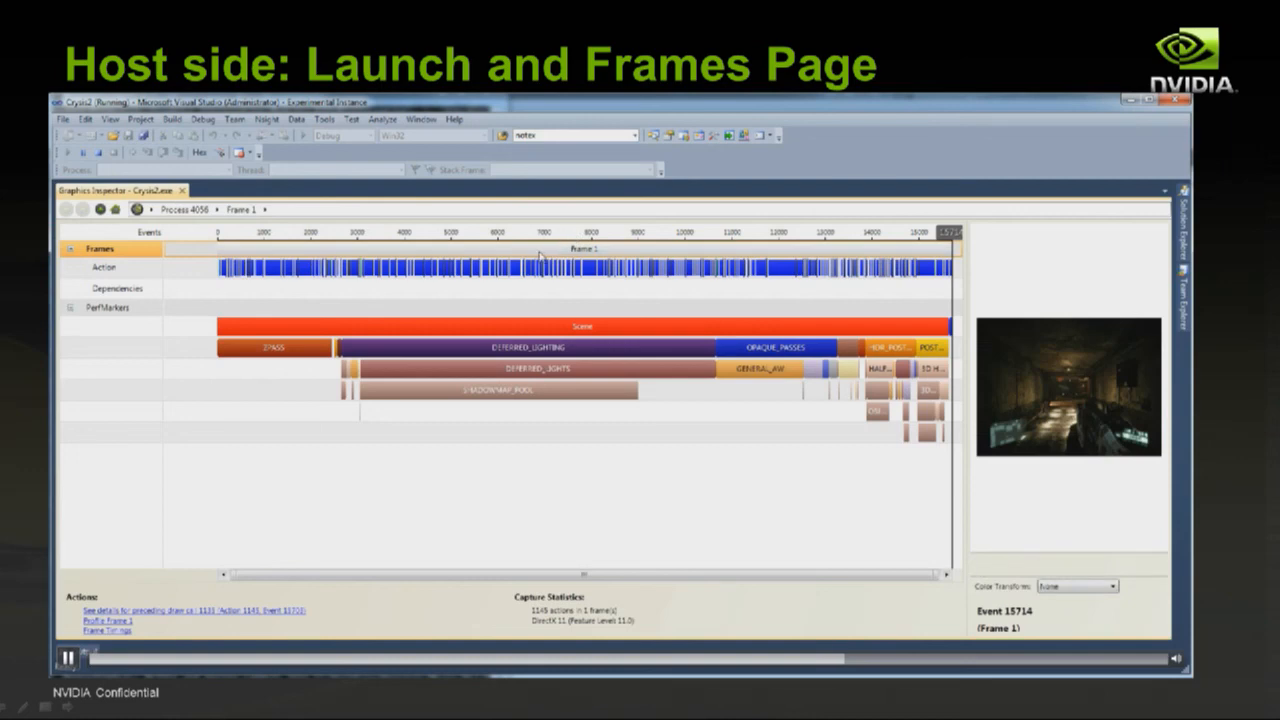
mouse_move(540, 262)
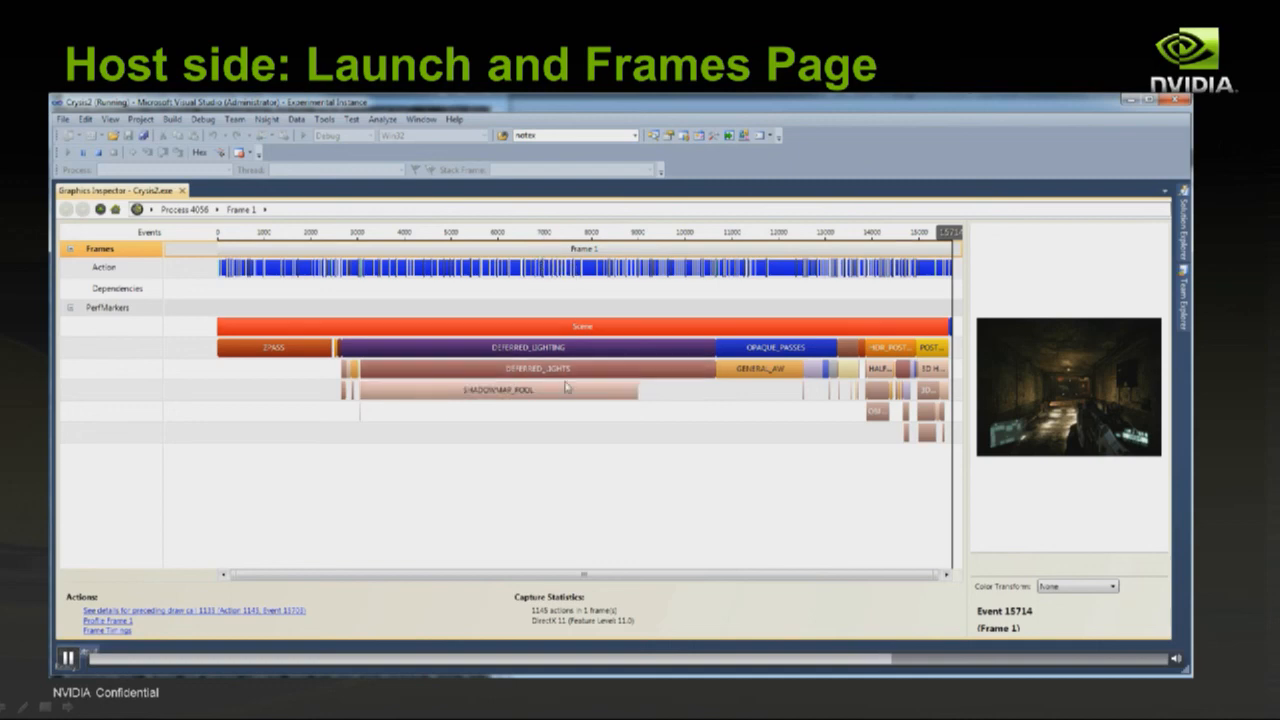
mouse_move(570, 372)
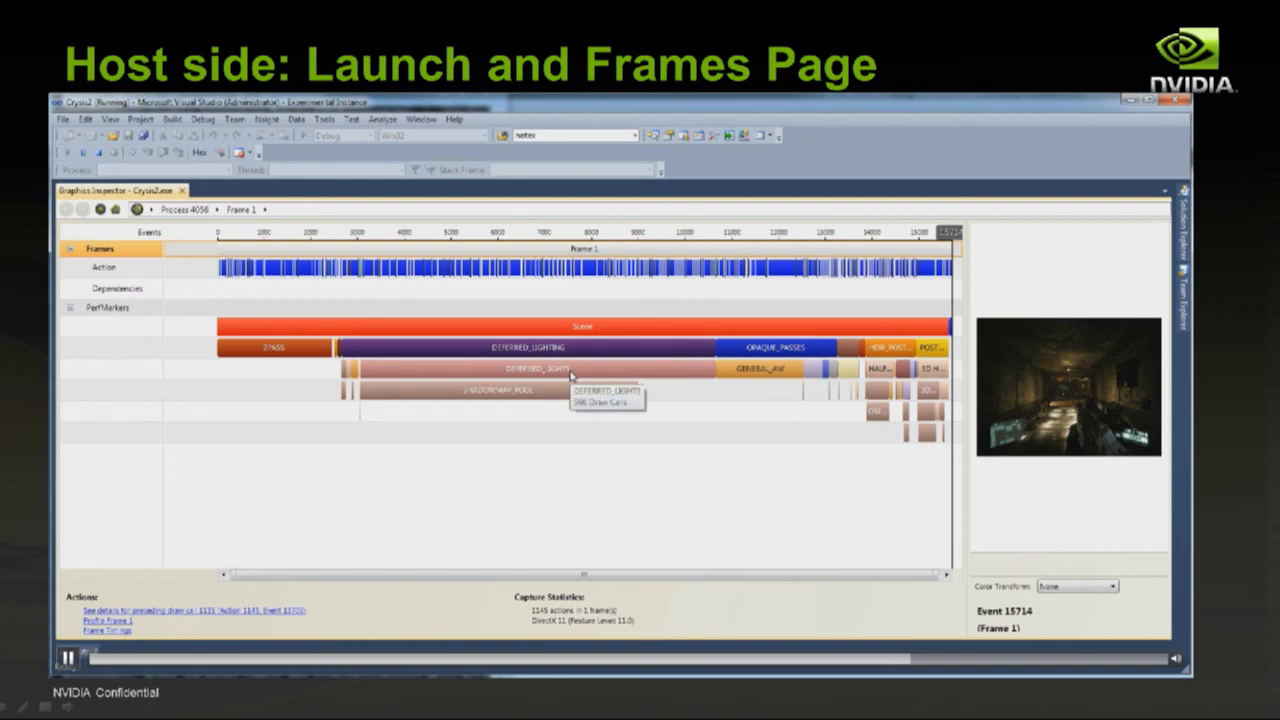
mouse_move(710, 276)
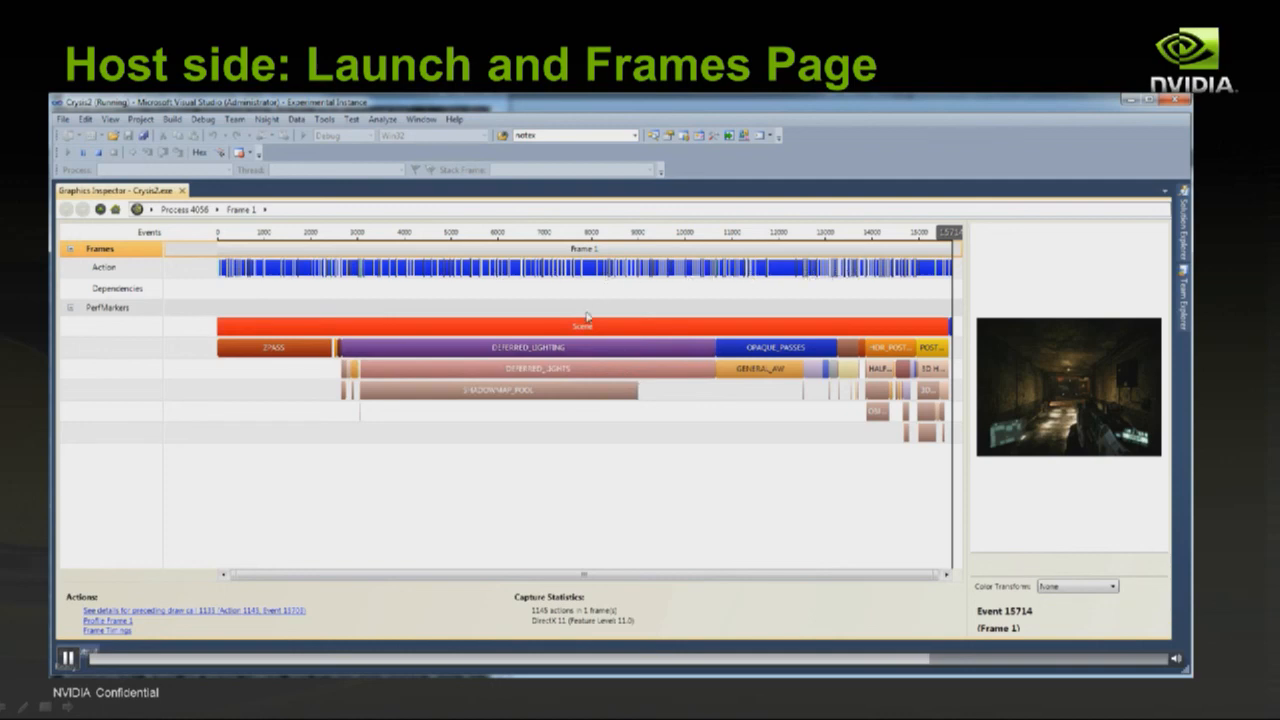
mouse_move(656, 392)
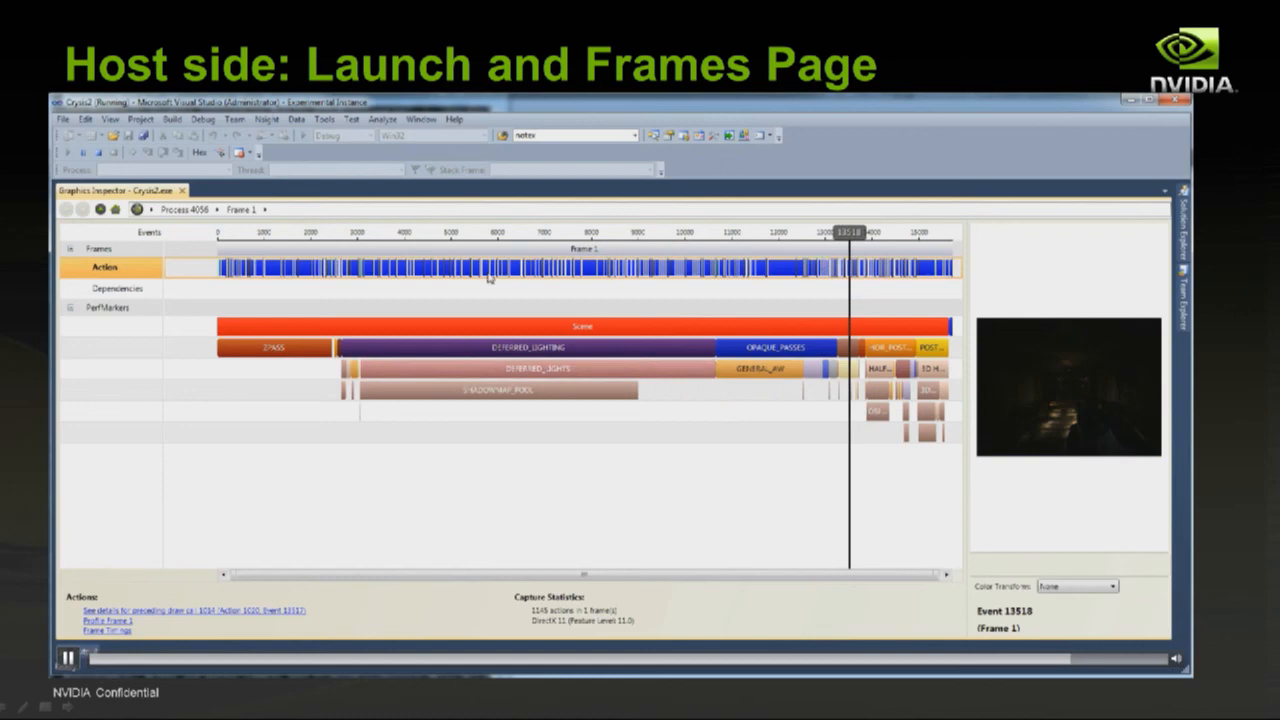
Select a draw call on the Actions row and show its dependencies on the timeline.
left_click(488, 268)
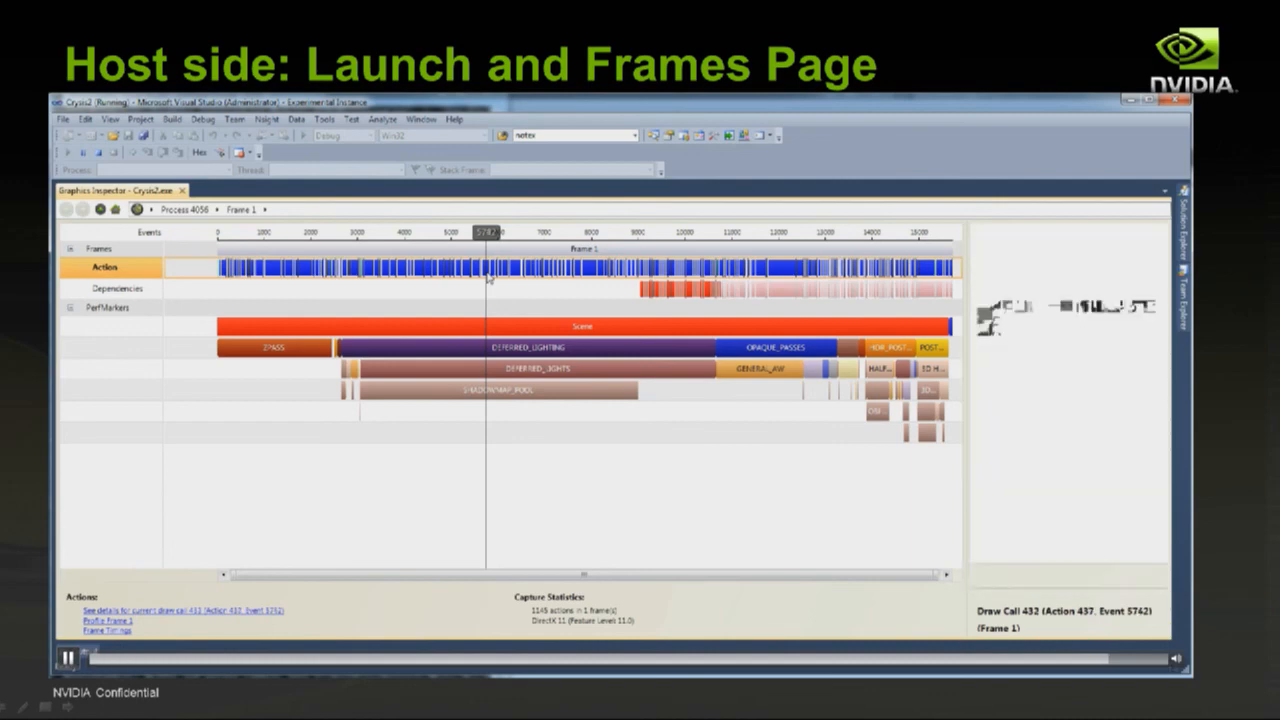
mouse_move(644, 292)
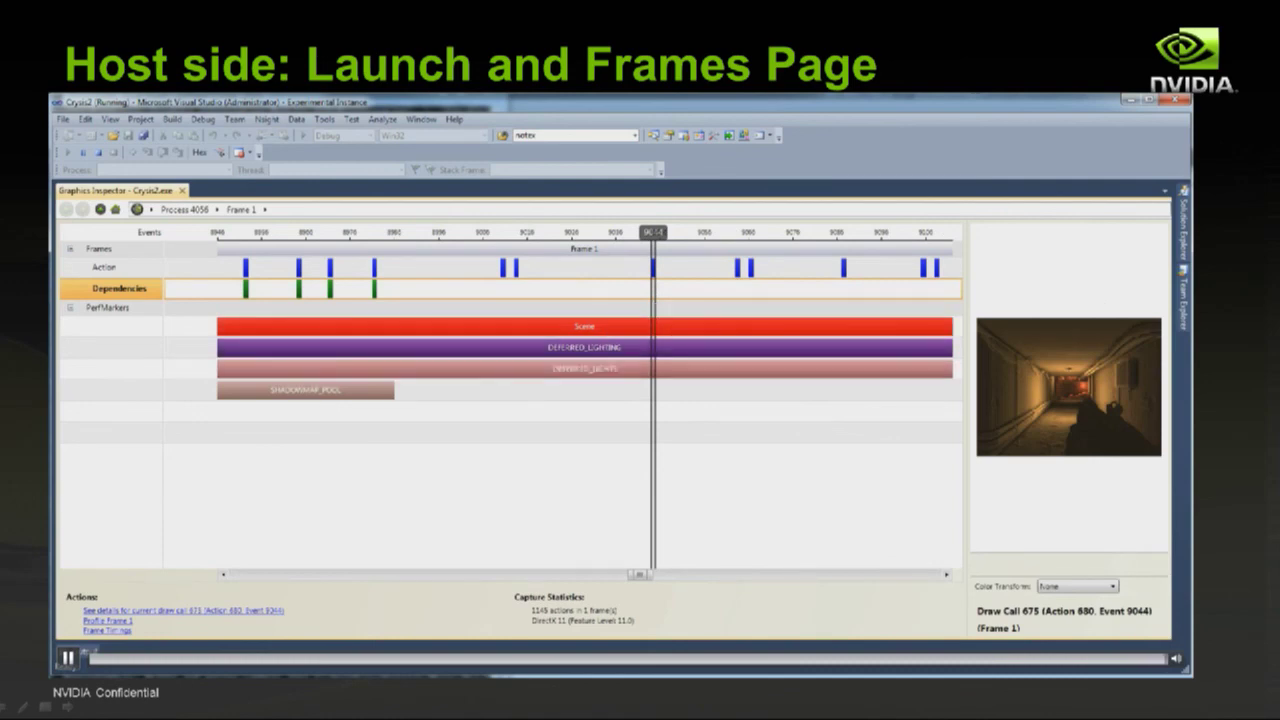
left_click(64, 656)
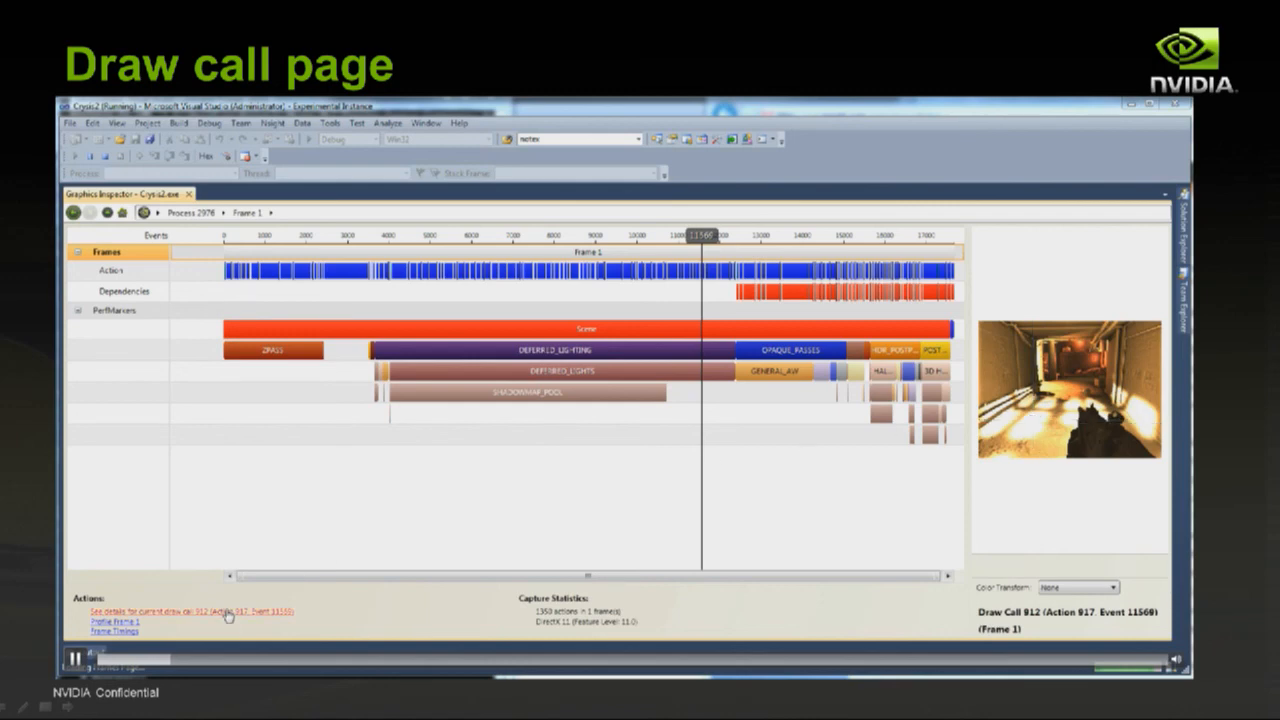
Review the Draw Call page for event 11558 with its shader resources, render targets and pipeline stages.
left_click(190, 612)
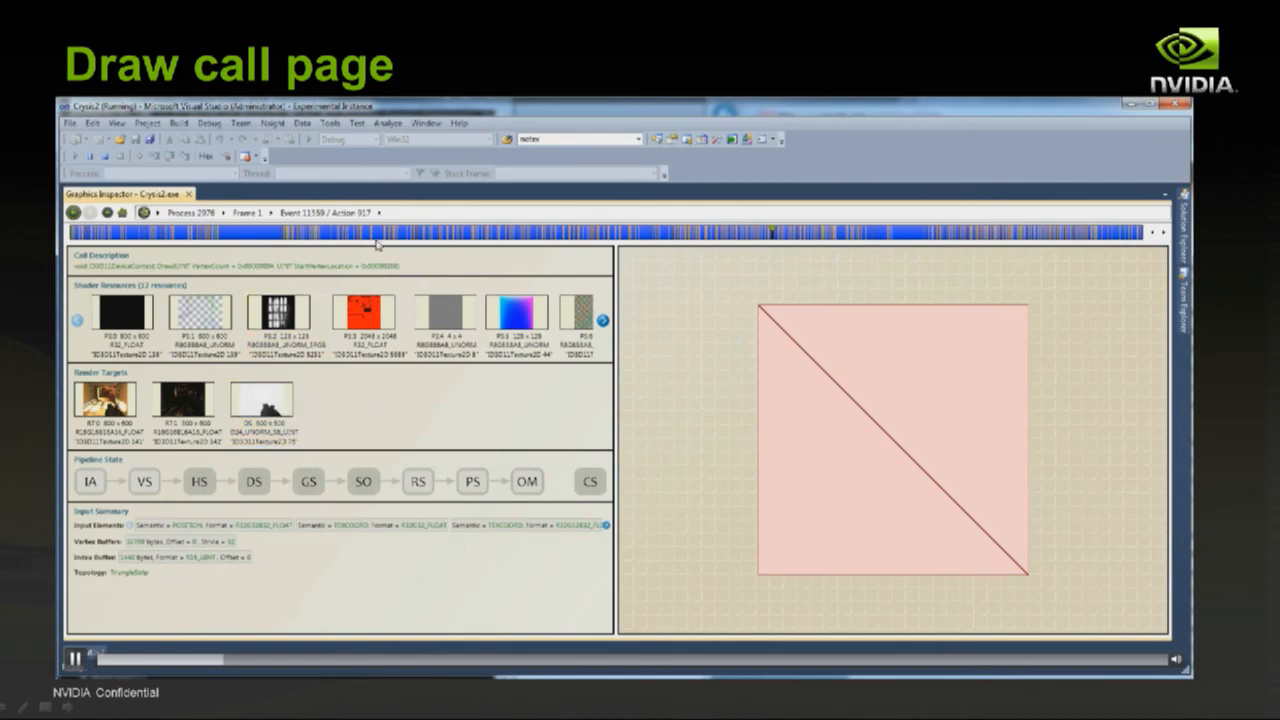
mouse_move(480, 236)
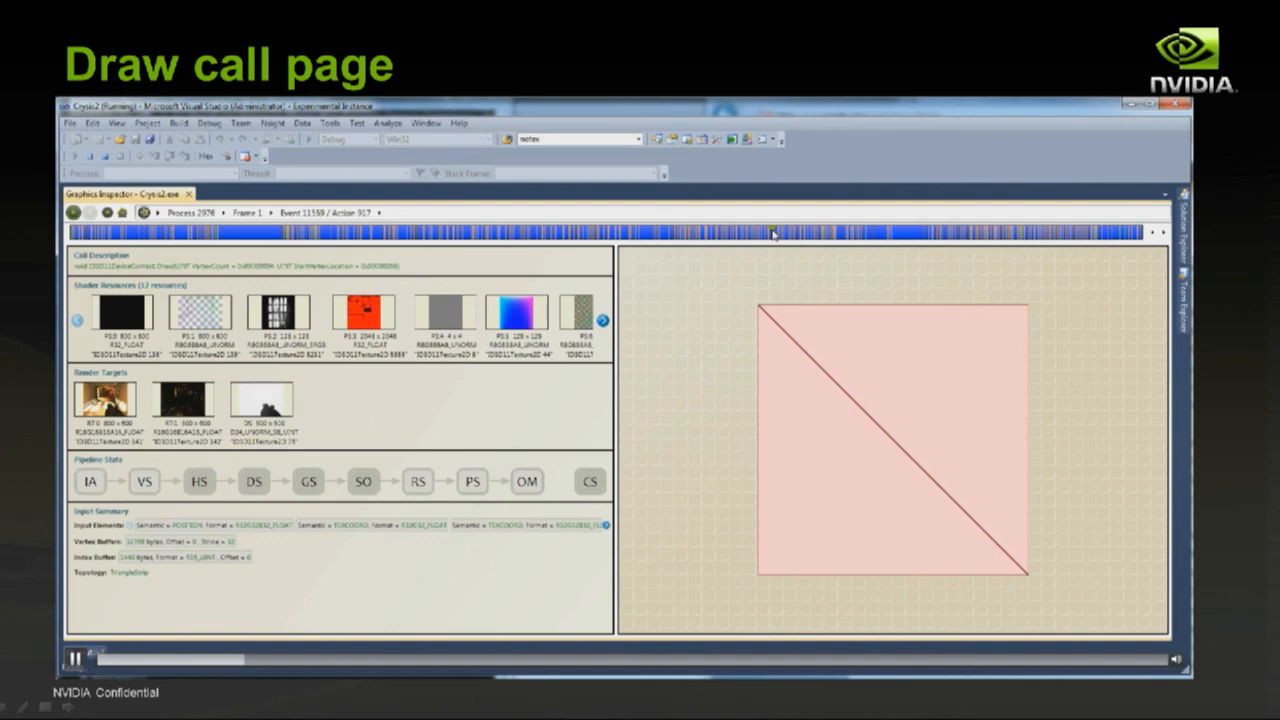
mouse_move(1126, 244)
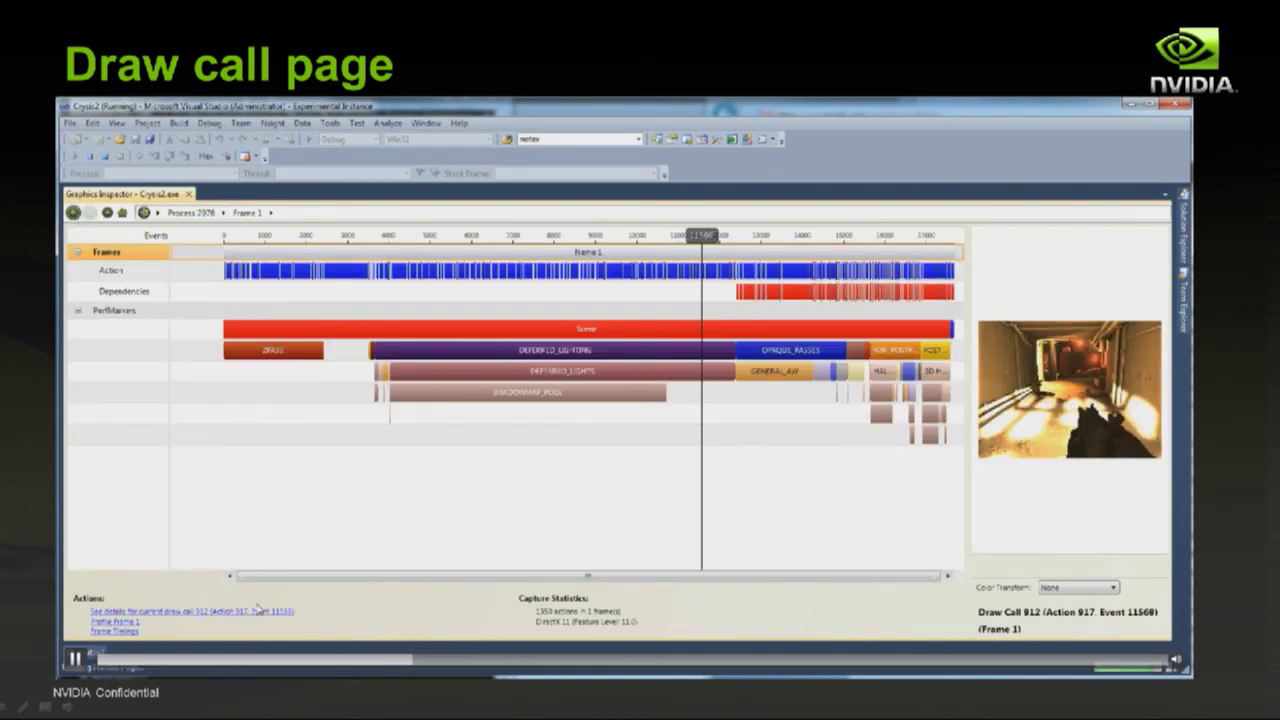
left_click(180, 610)
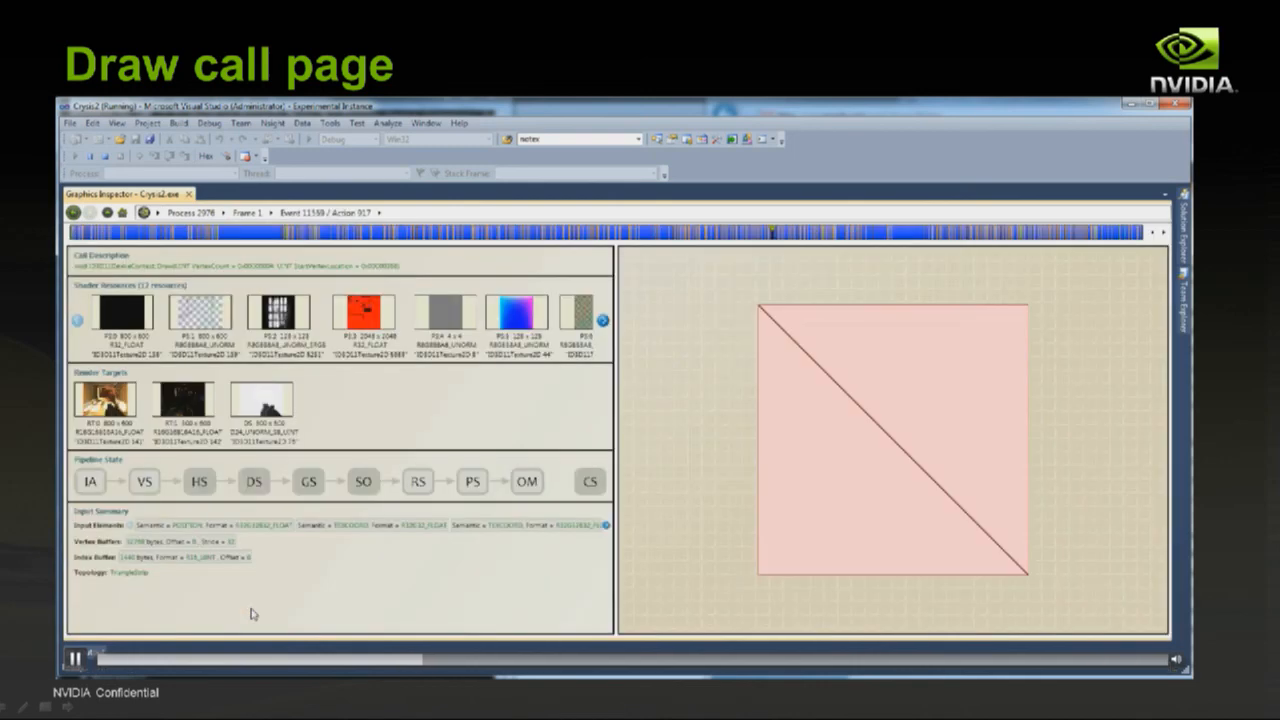
mouse_move(484, 388)
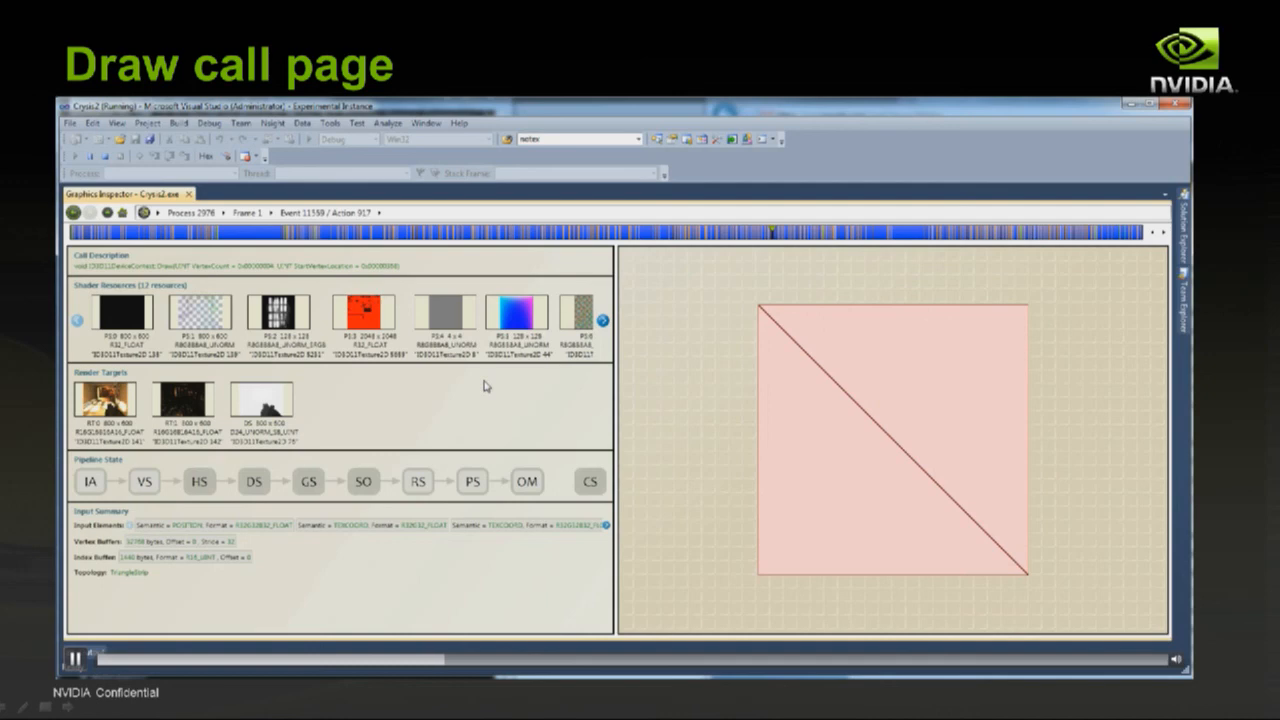
mouse_move(430, 396)
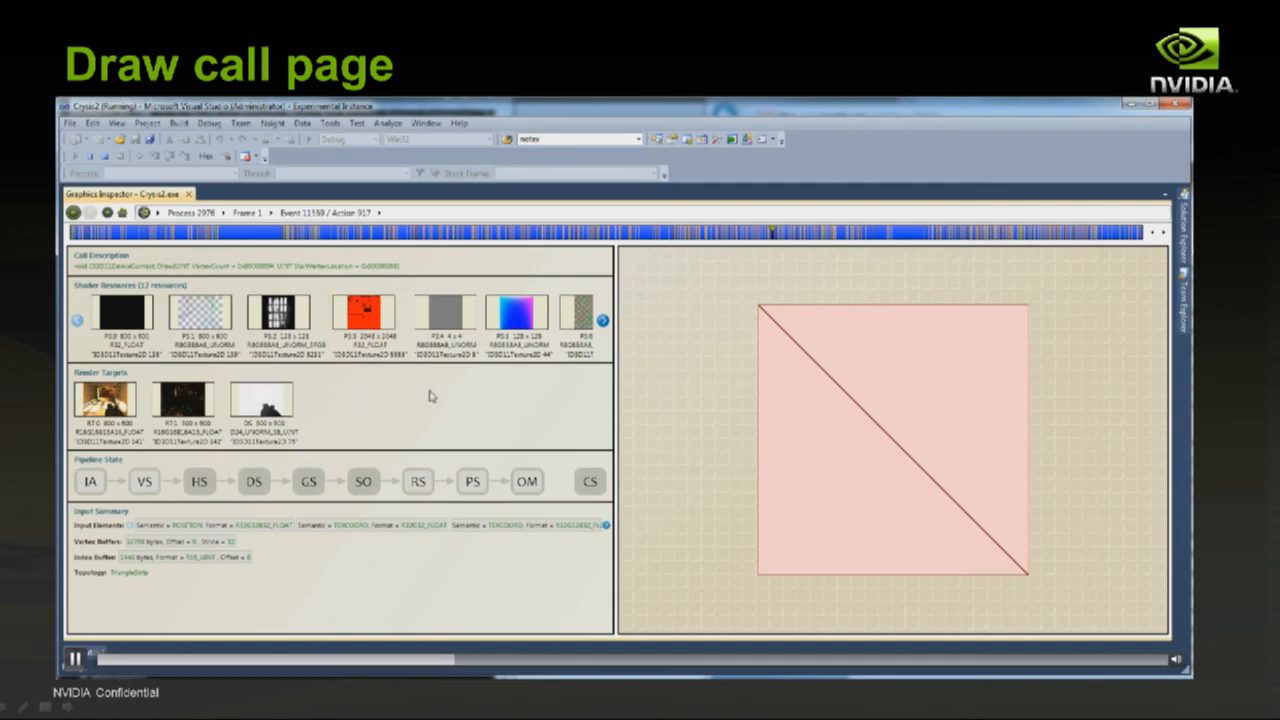
mouse_move(538, 508)
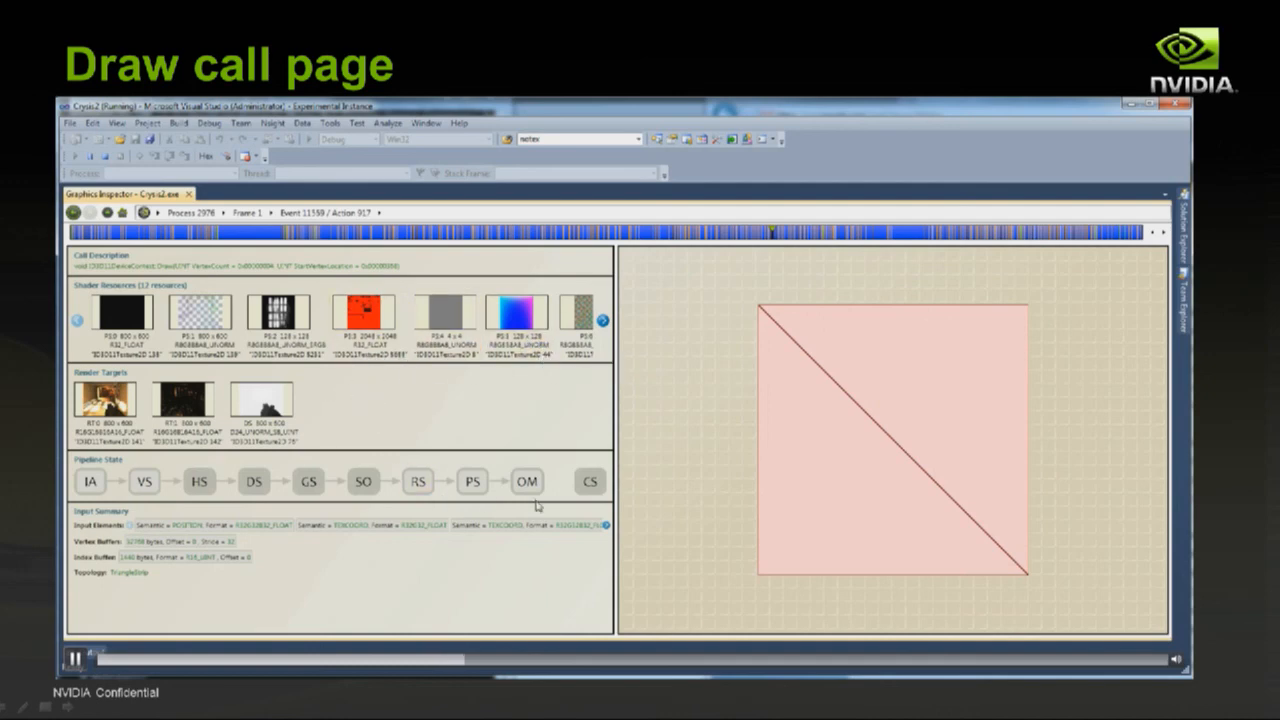
left_click(120, 316)
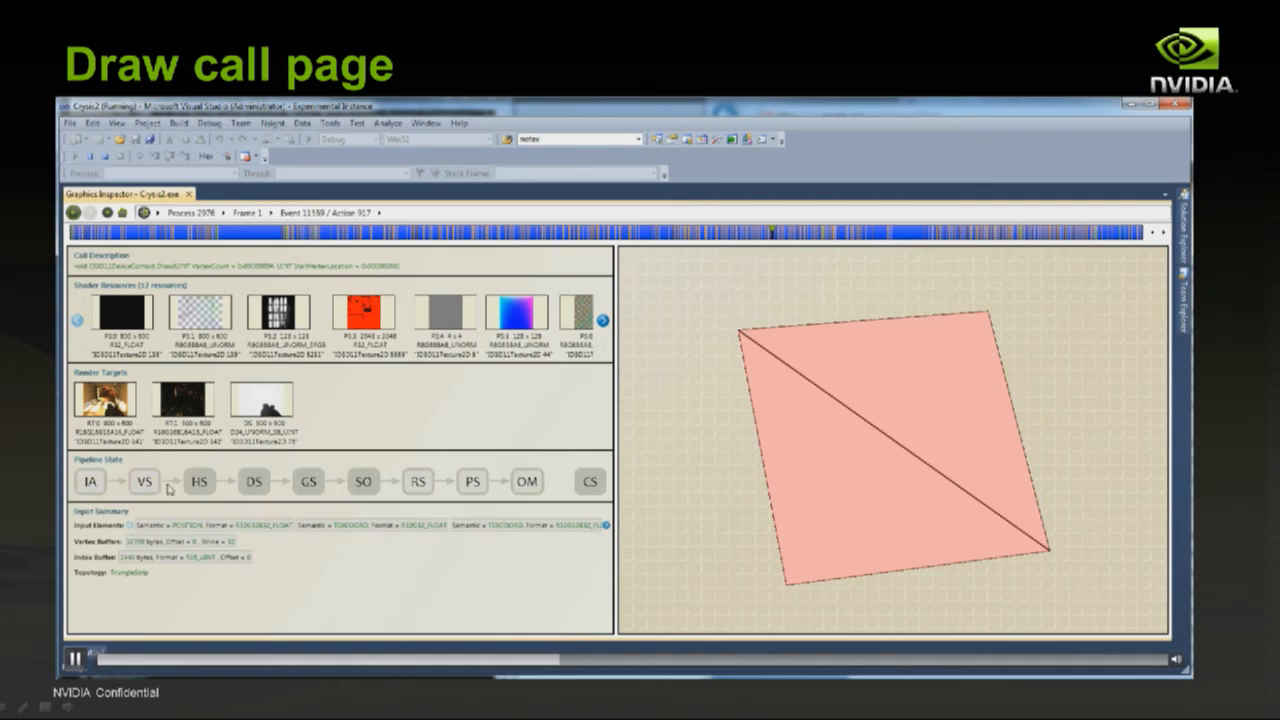
mouse_move(228, 488)
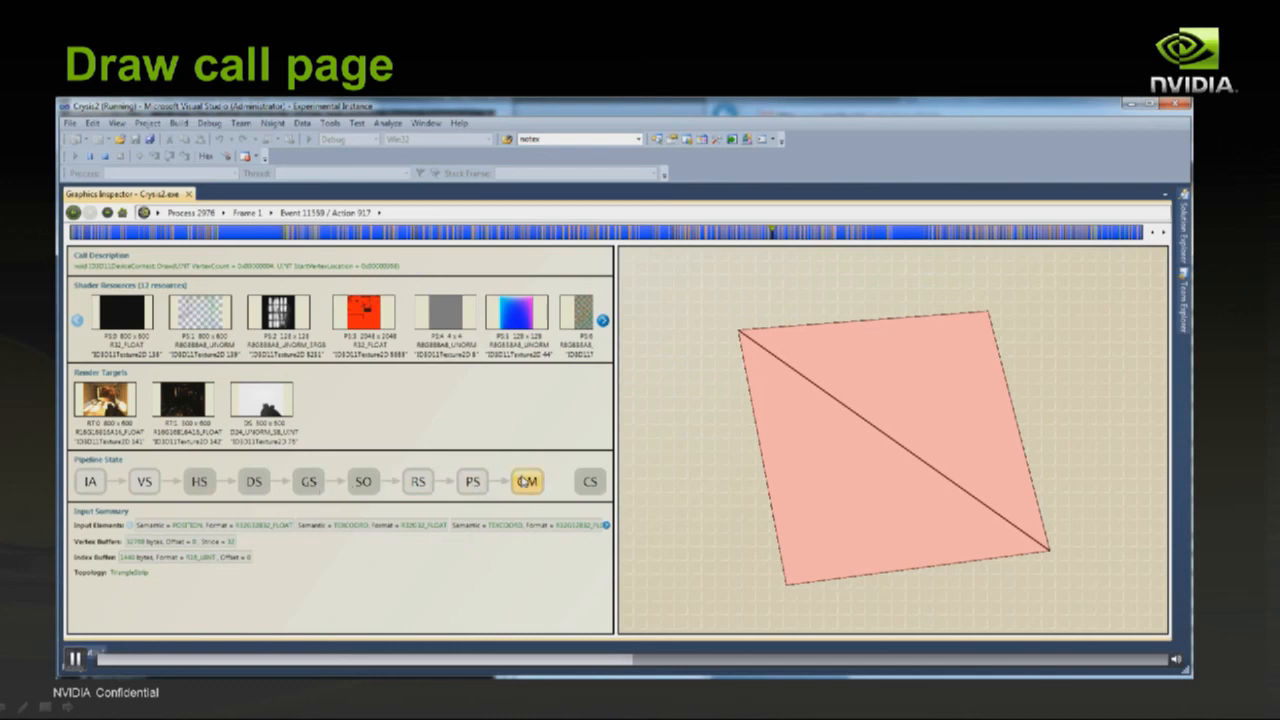
mouse_move(528, 482)
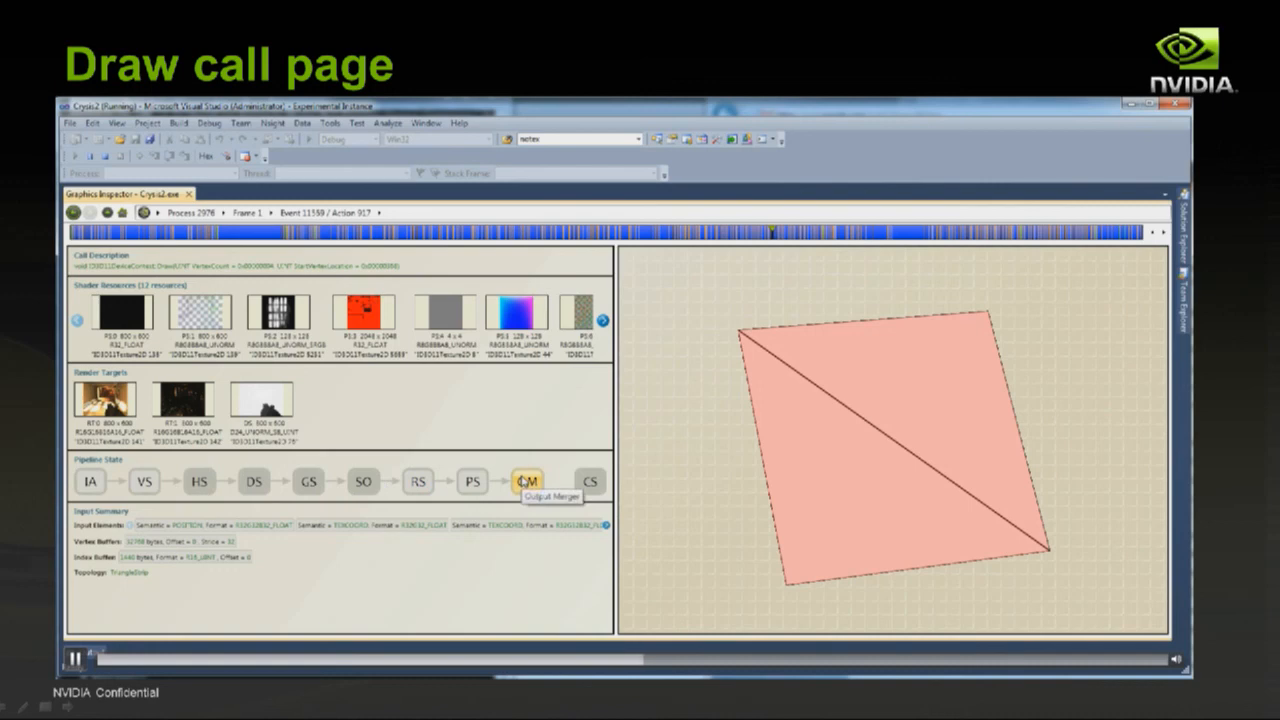
left_click(528, 480)
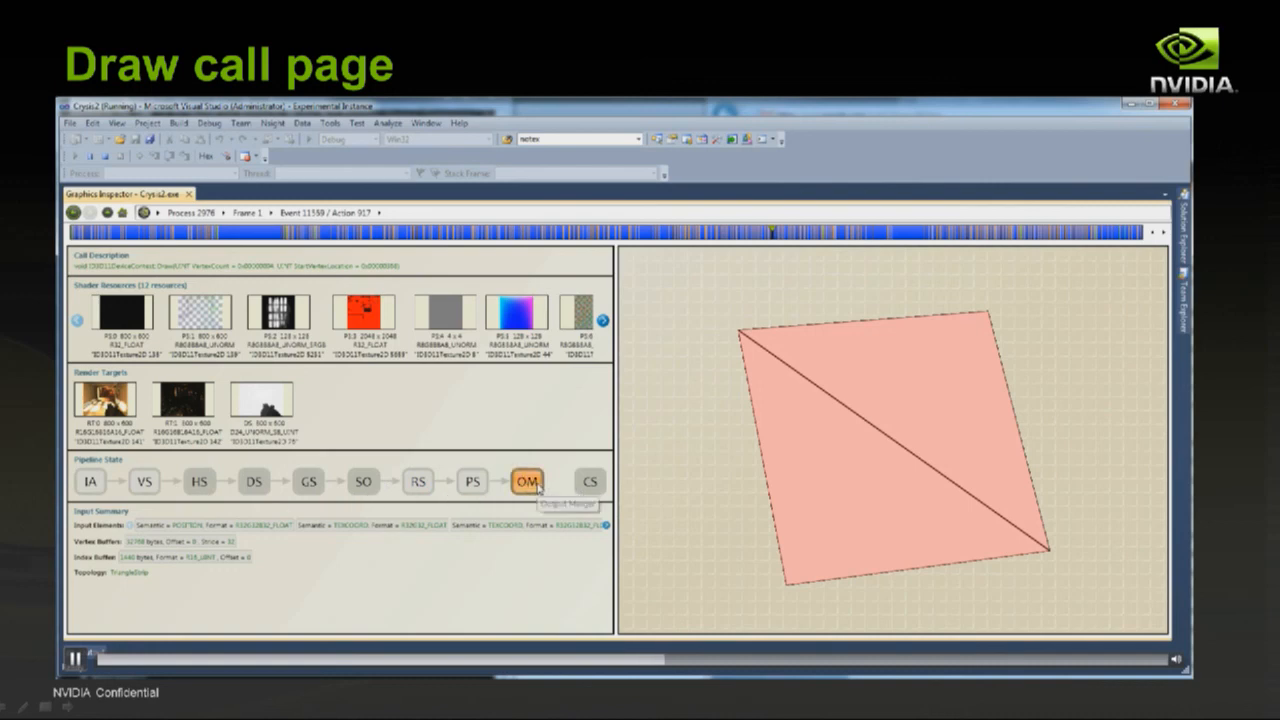
left_click(532, 480)
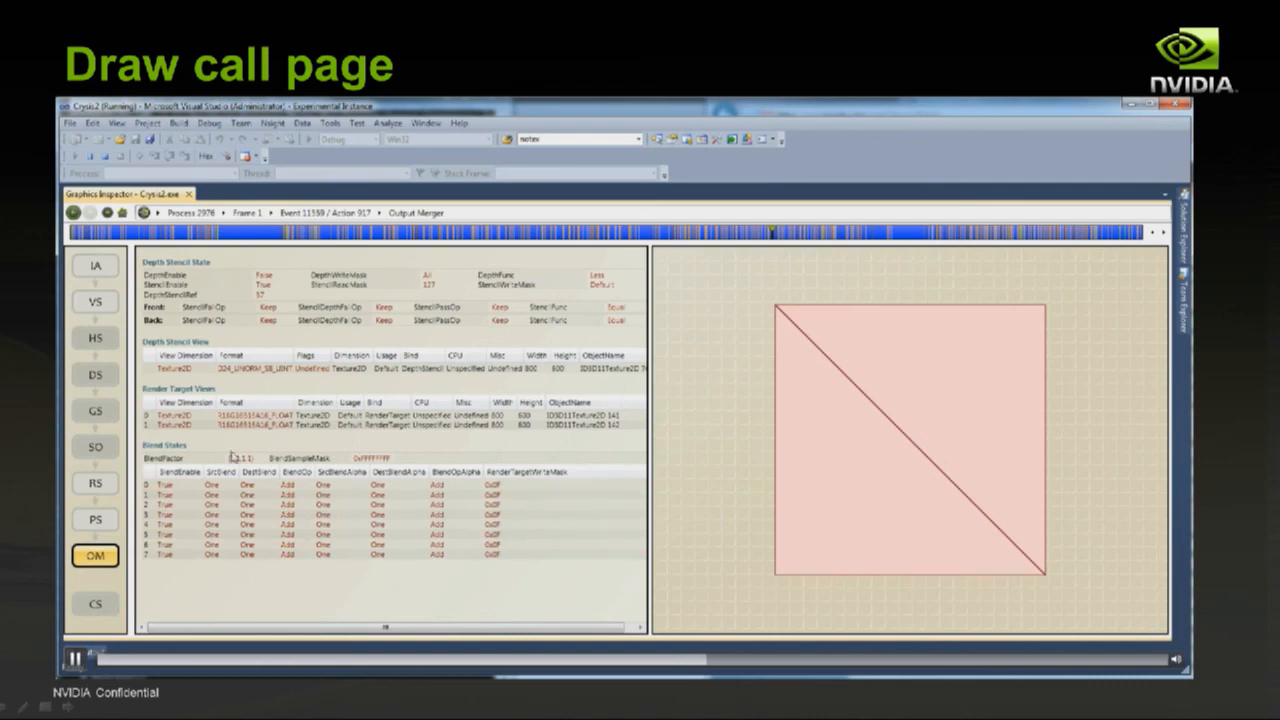
left_click(250, 504)
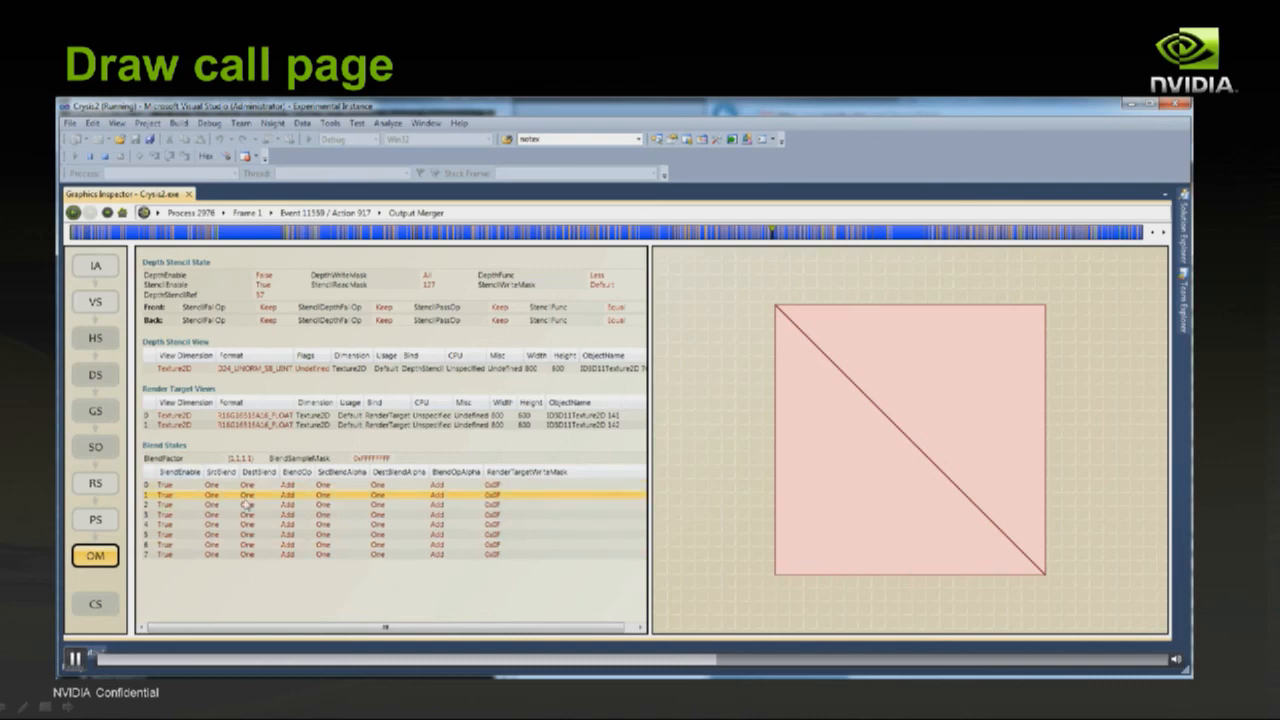
left_click(244, 516)
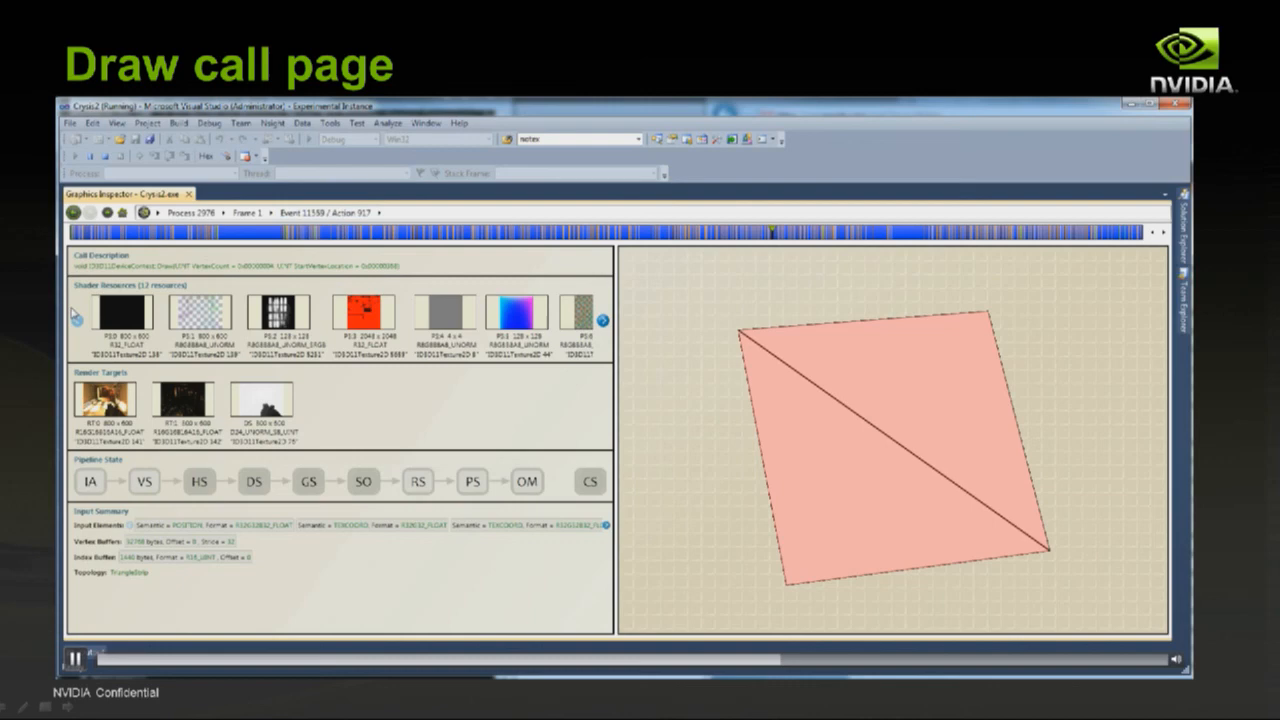
mouse_move(278, 312)
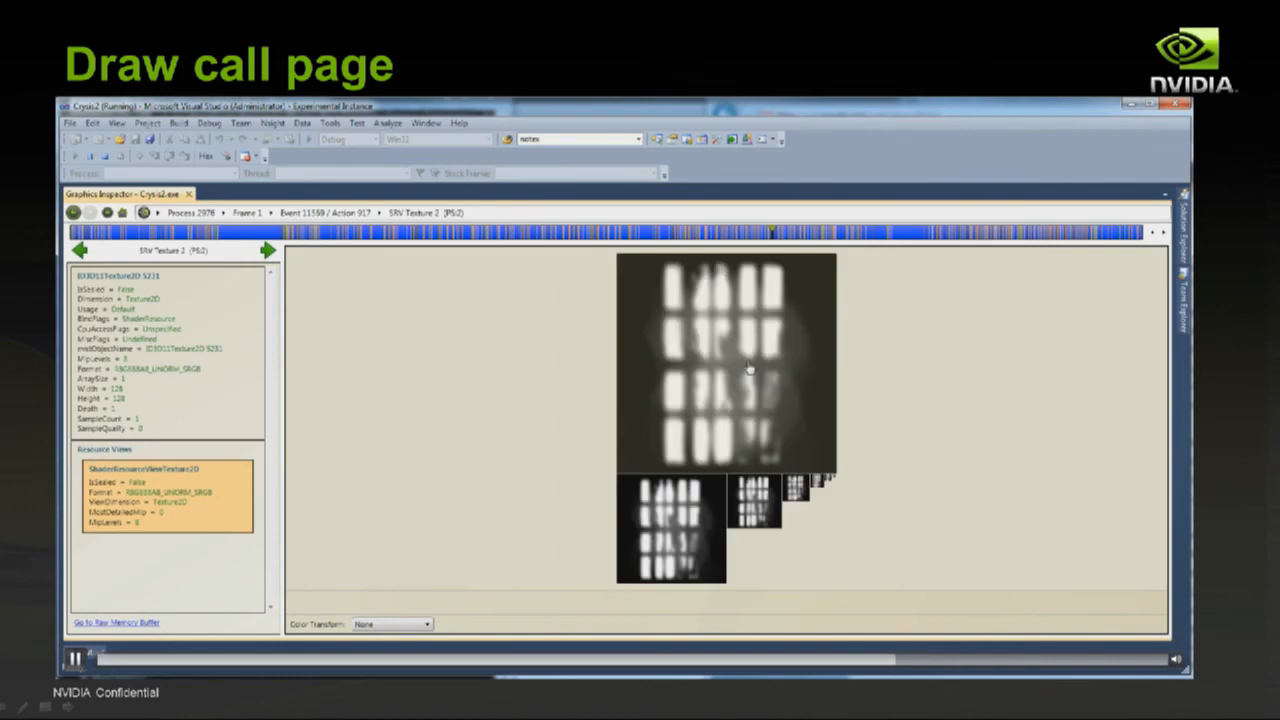
mouse_move(642, 374)
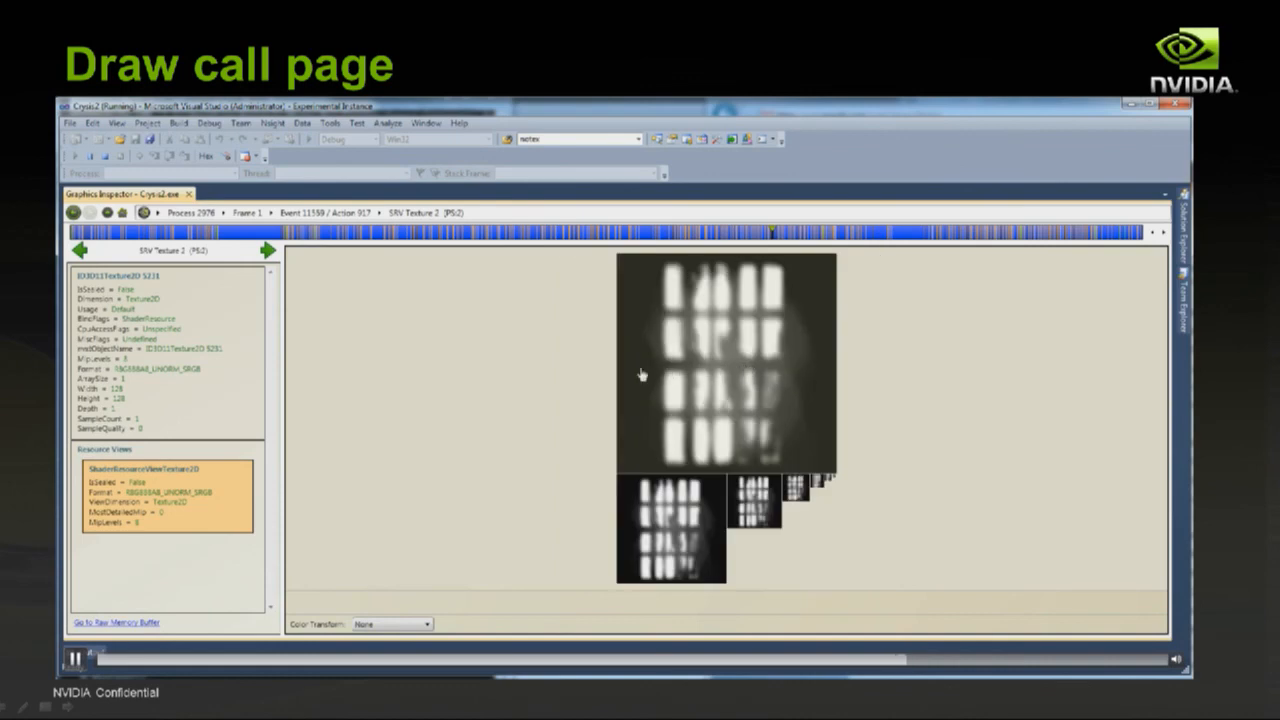
mouse_move(636, 372)
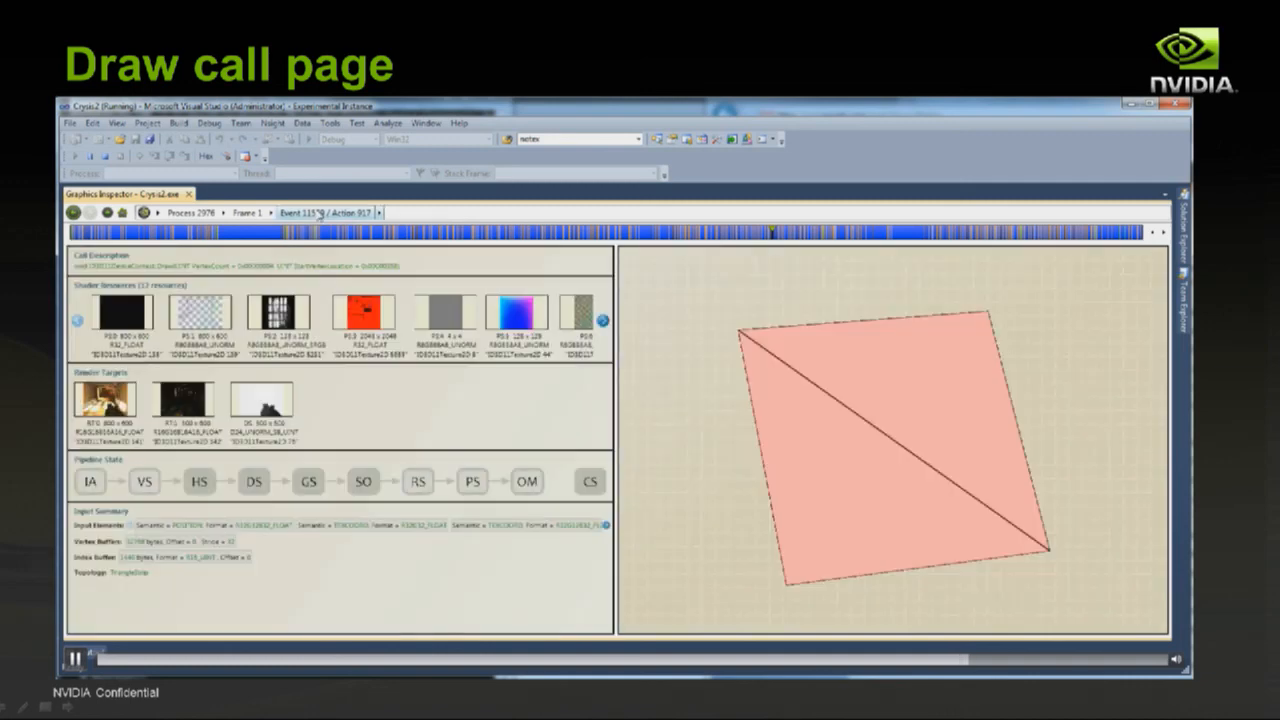
View the depth-stencil render target of event 11558 in the Depth Buffer viewer.
left_click(256, 412)
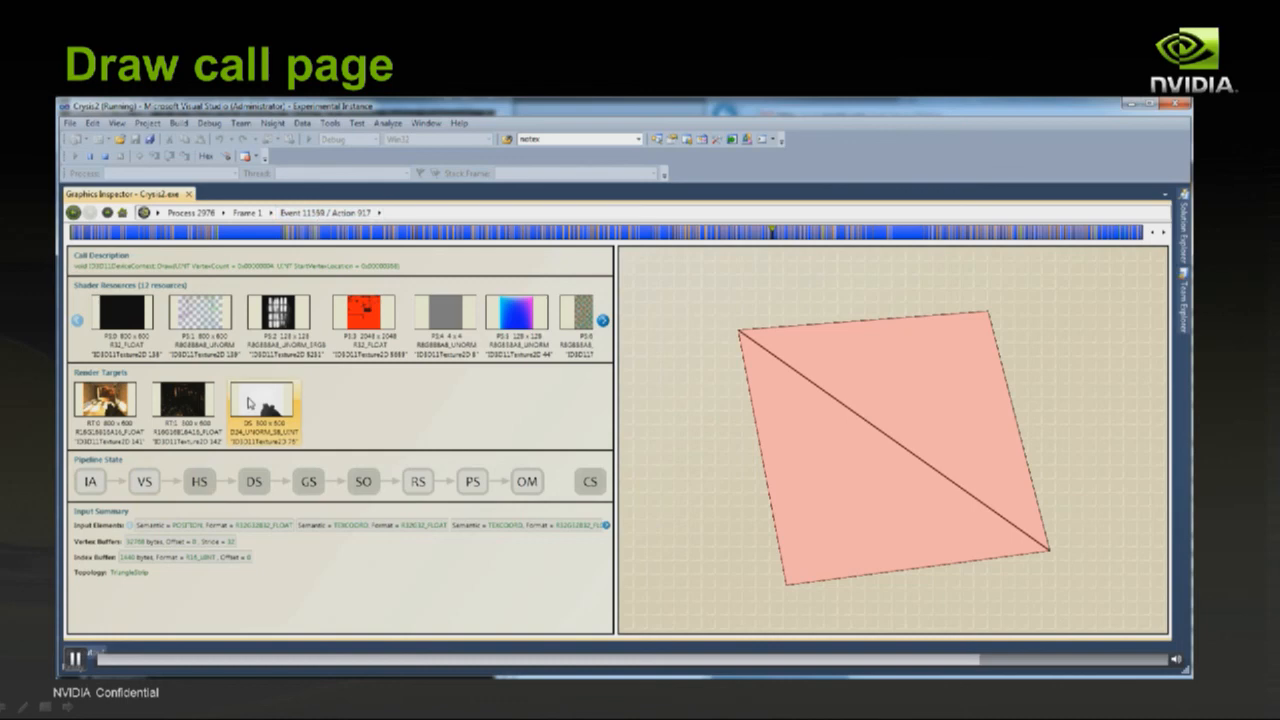
left_click(264, 408)
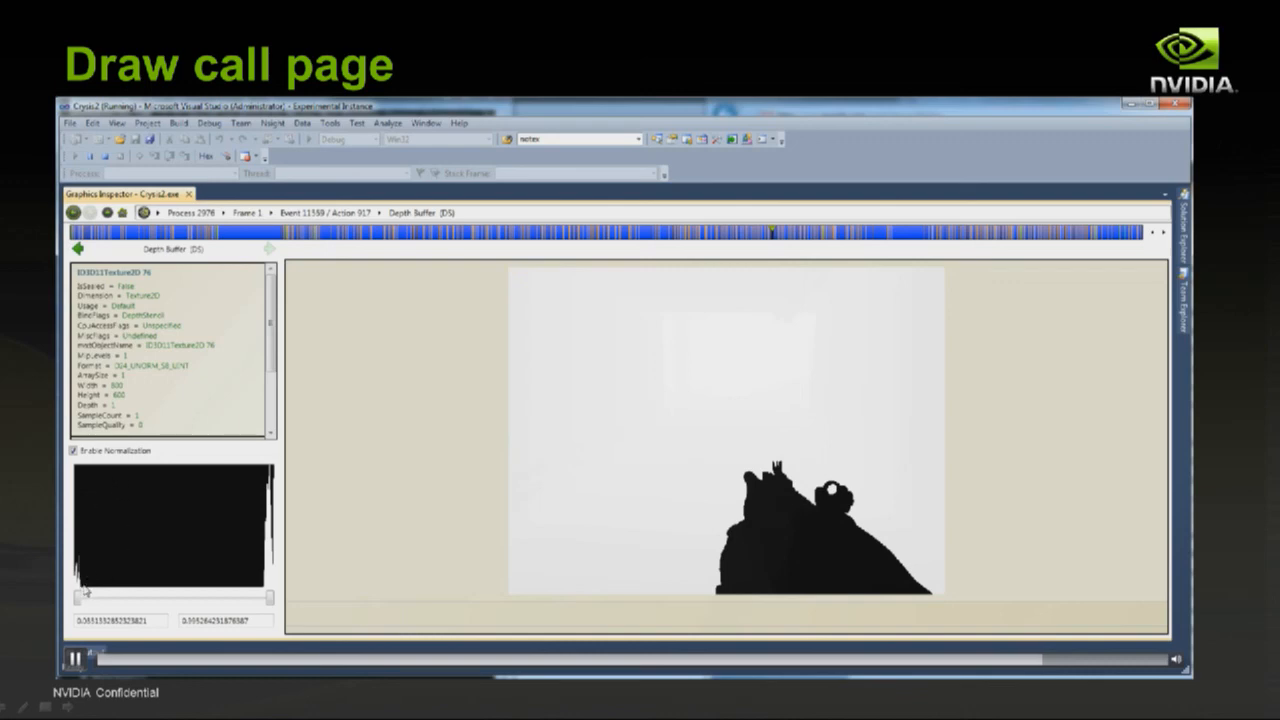
mouse_move(212, 556)
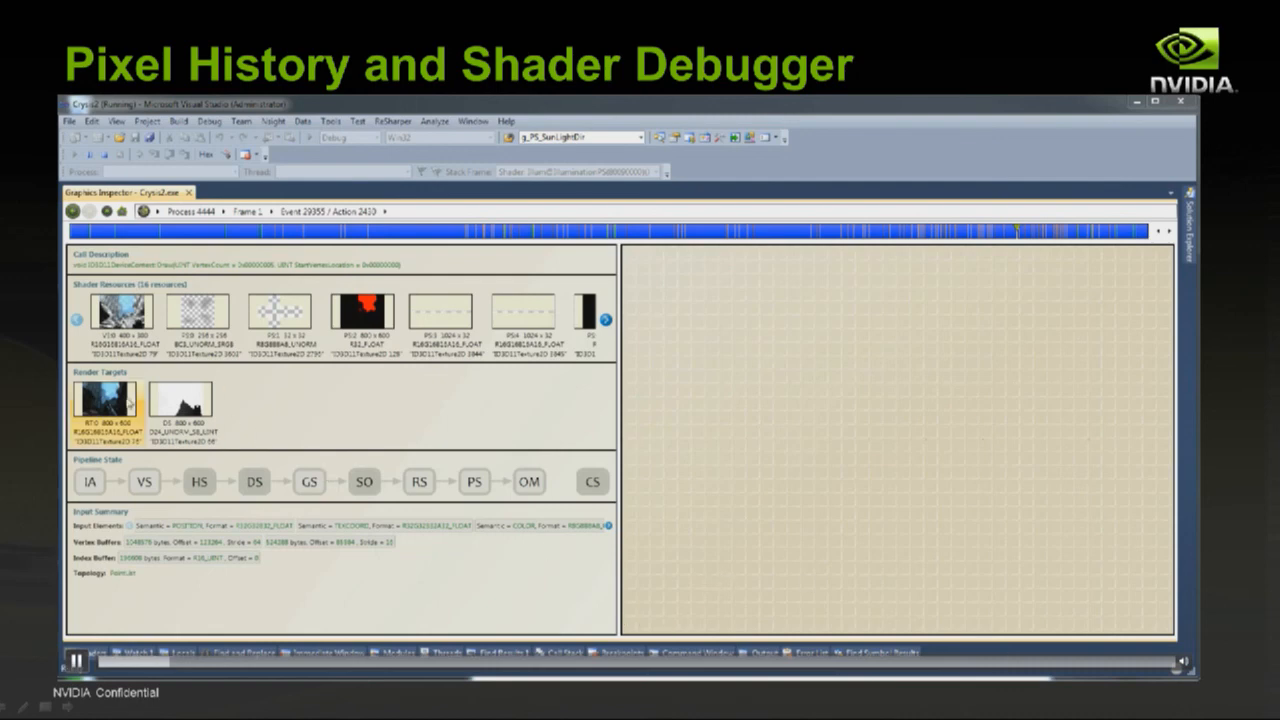
Show the RT0 render target of event 23032 full-size with the city scene and player's gun.
left_click(112, 412)
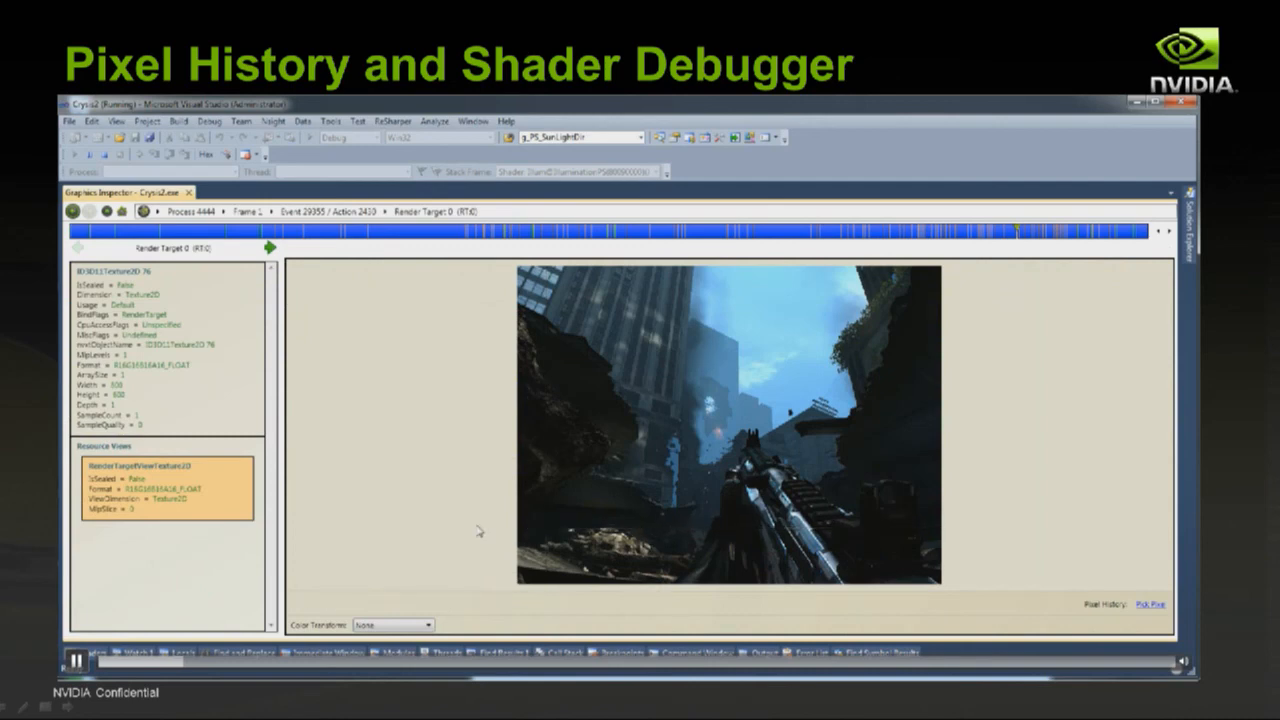
mouse_move(484, 530)
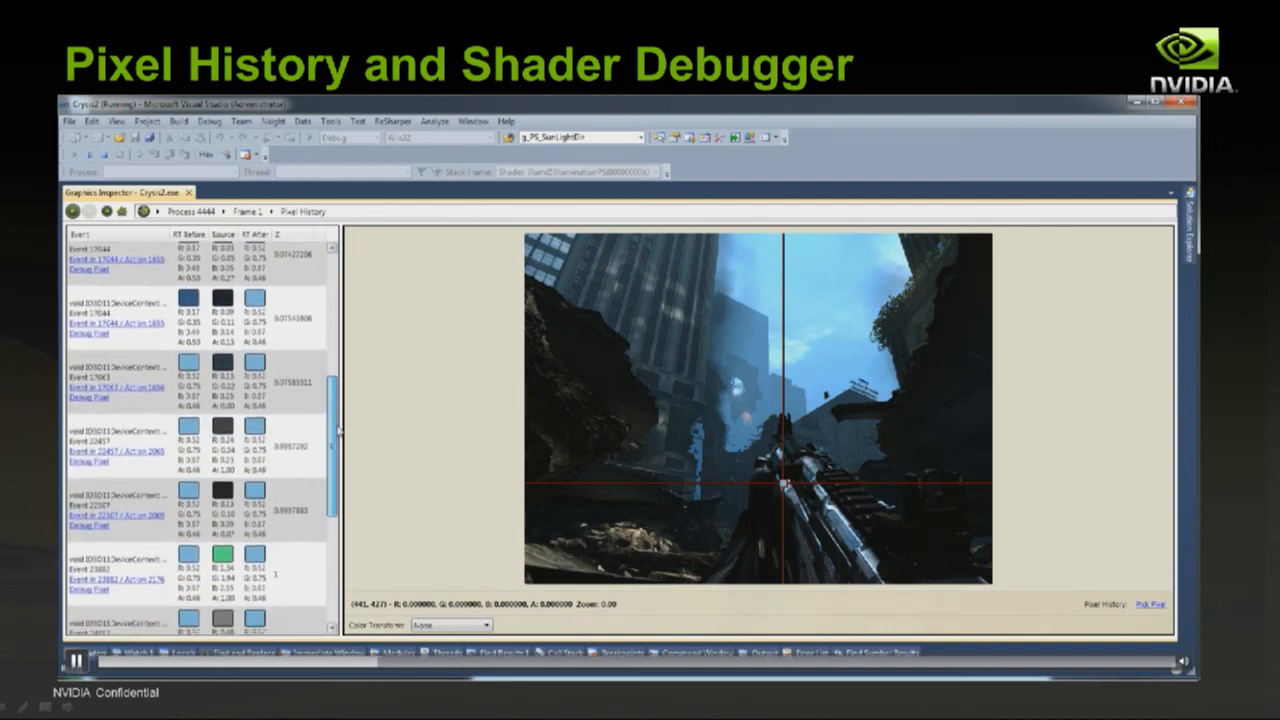
Scroll down the Pixel History list to reach the draw call with the Debug Pixel link.
scroll("down", 3)
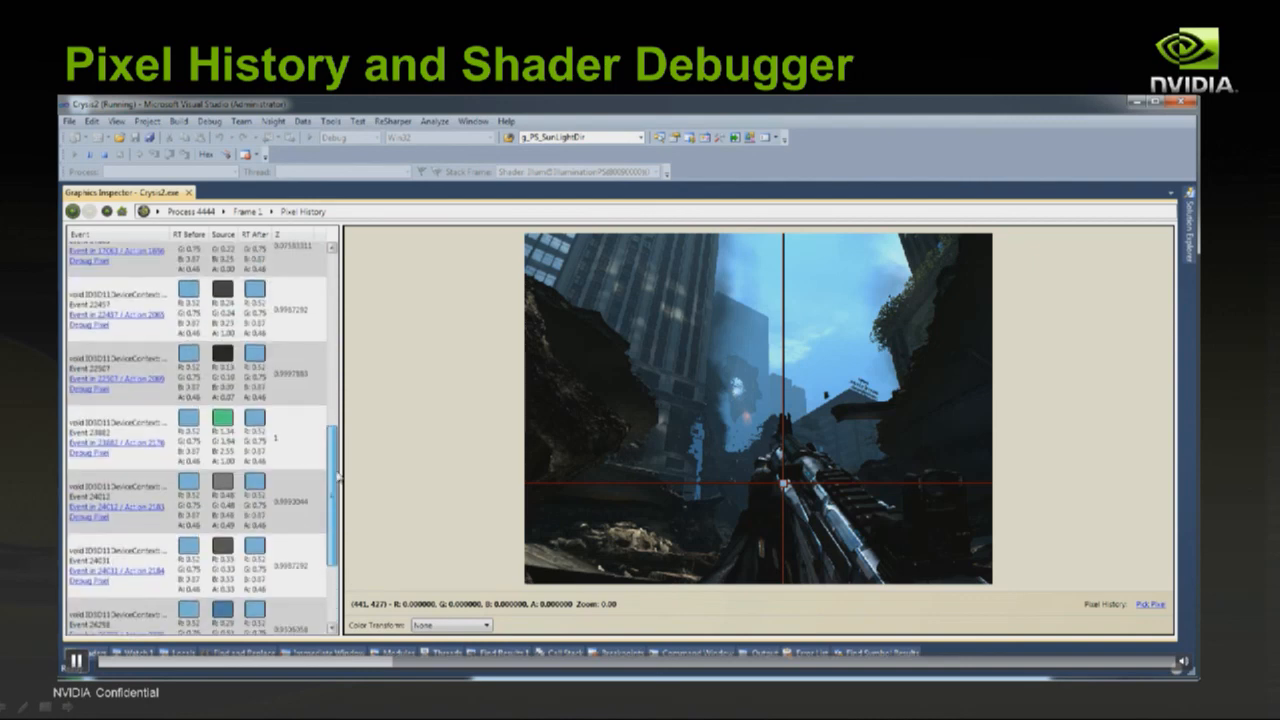
scroll("down", 3)
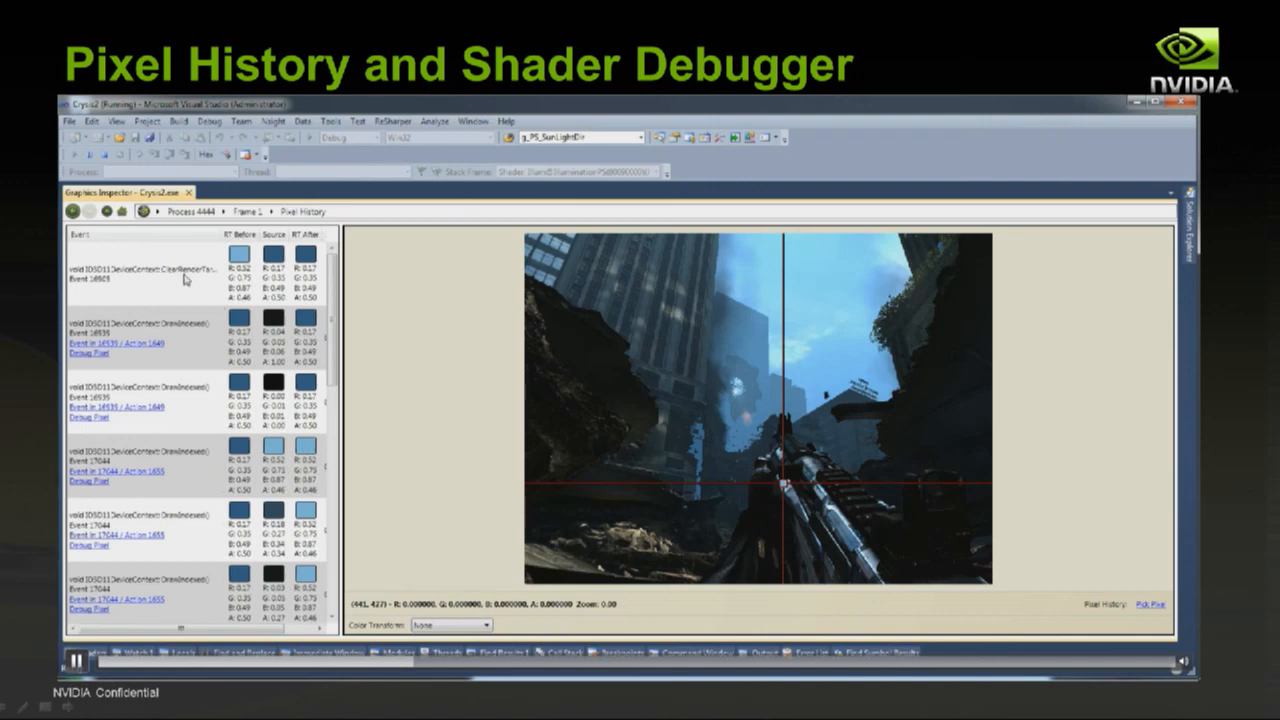
mouse_move(212, 288)
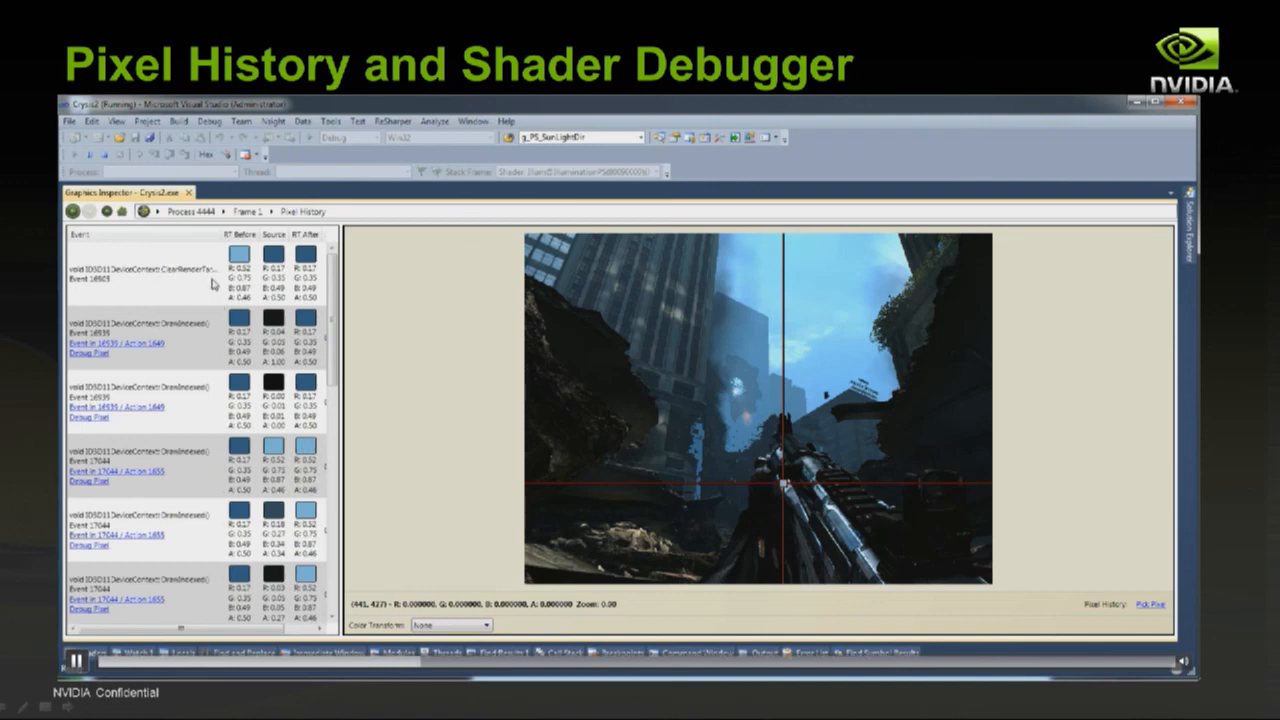
mouse_move(212, 322)
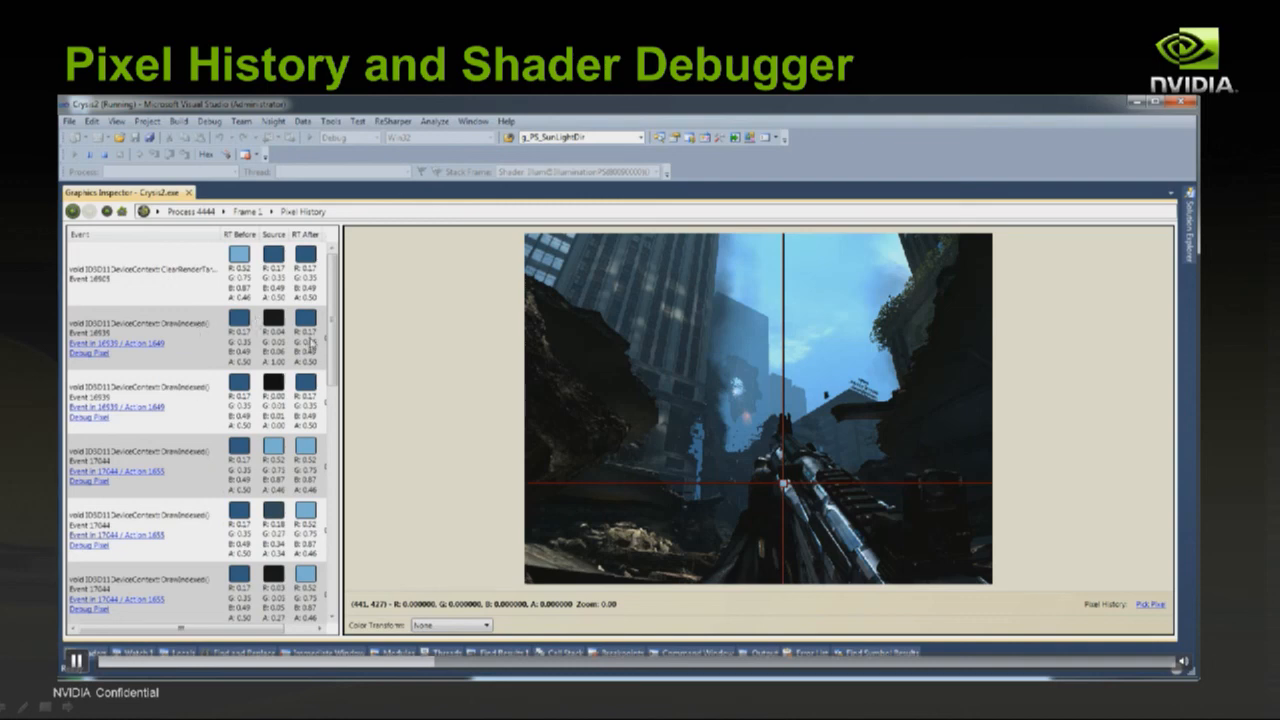
scroll("down", 3)
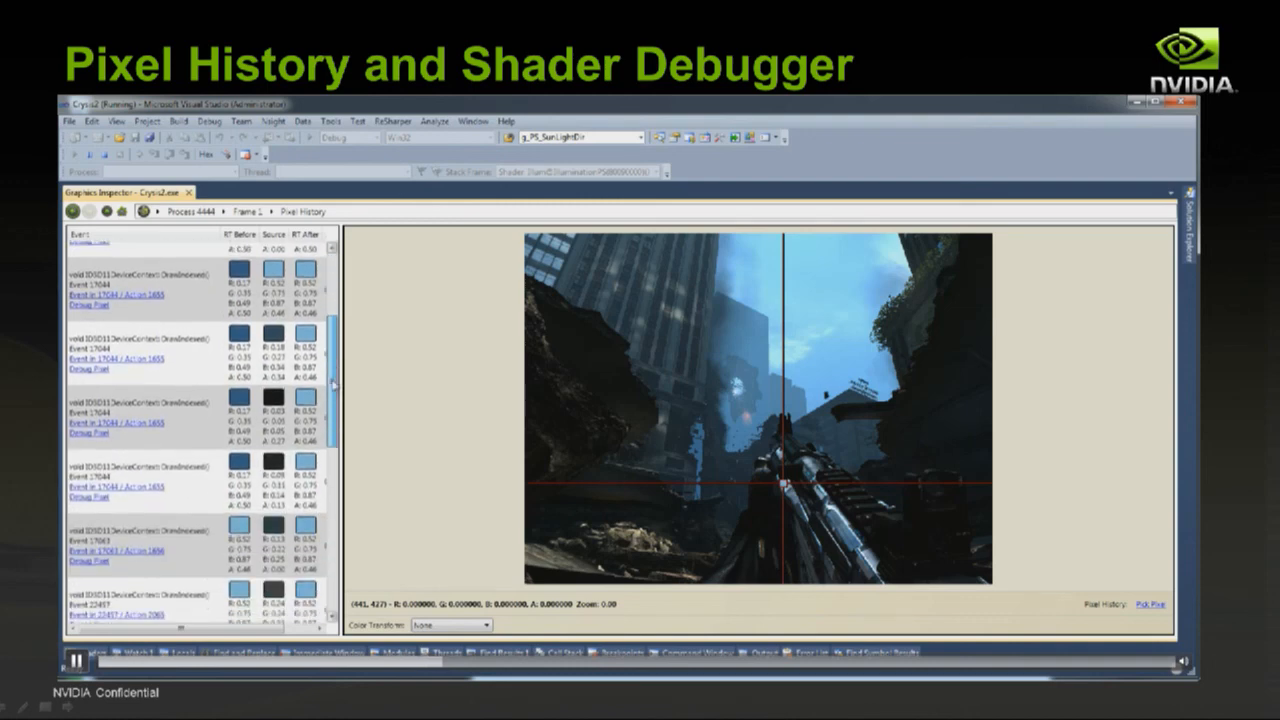
scroll("down", 3)
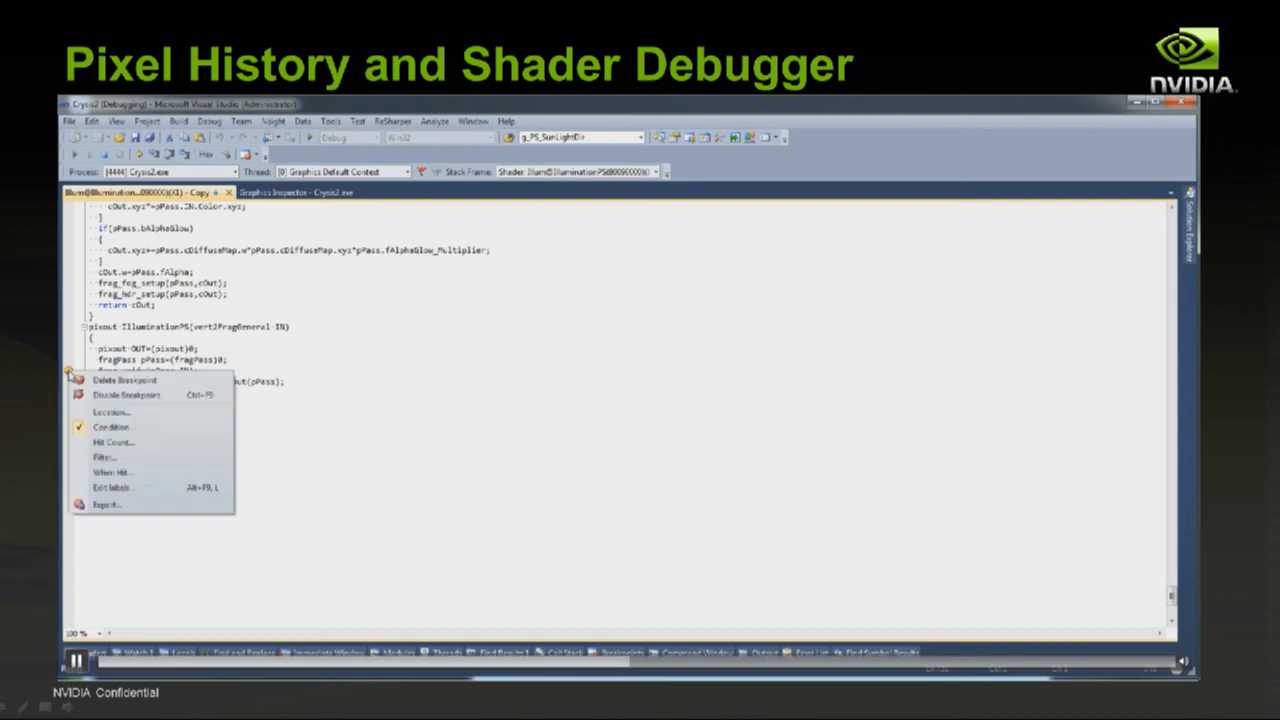
Remove the pixel-coordinate condition from the IlluminationPS breakpoint so it breaks unconditionally.
left_click(112, 424)
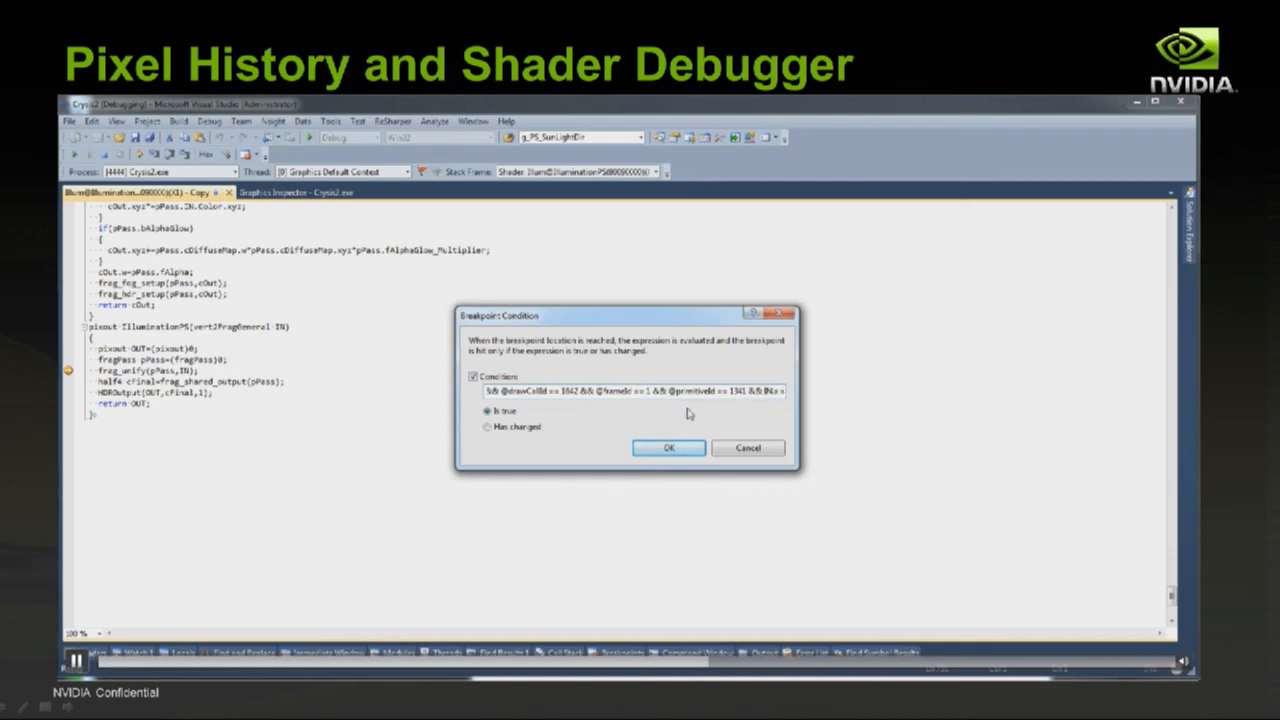
left_click(472, 376)
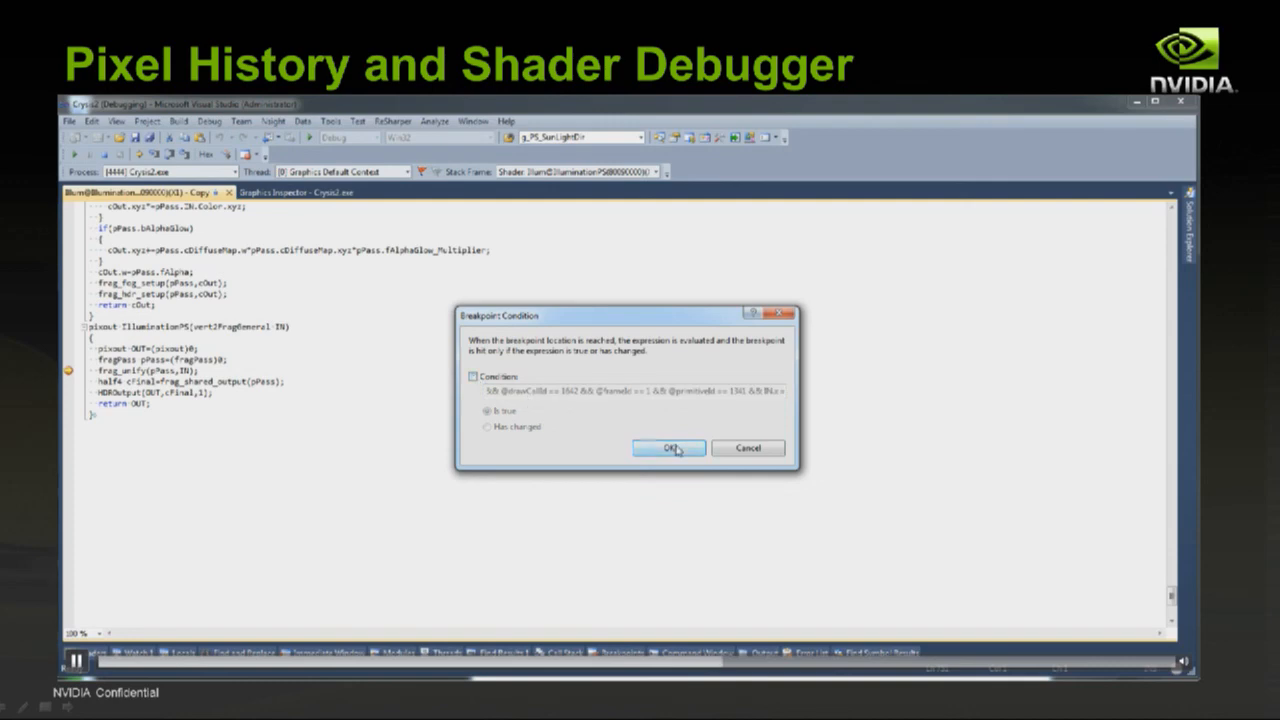
left_click(668, 448)
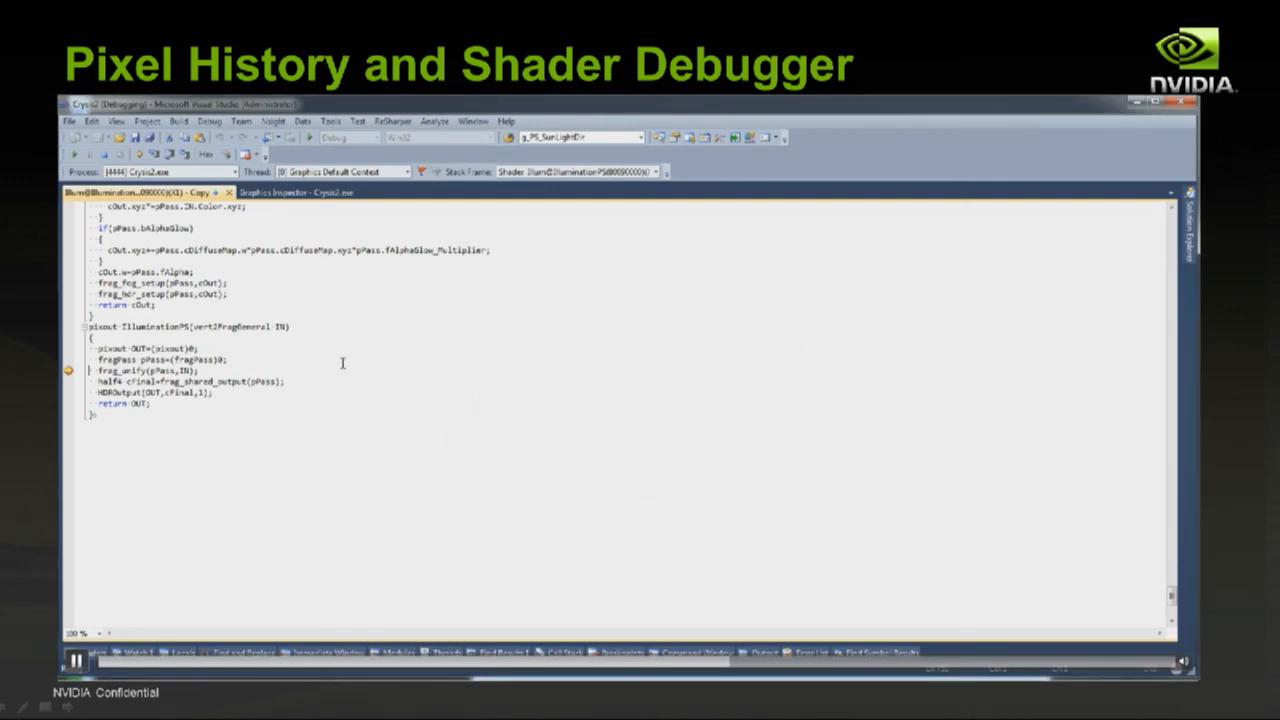
mouse_move(336, 370)
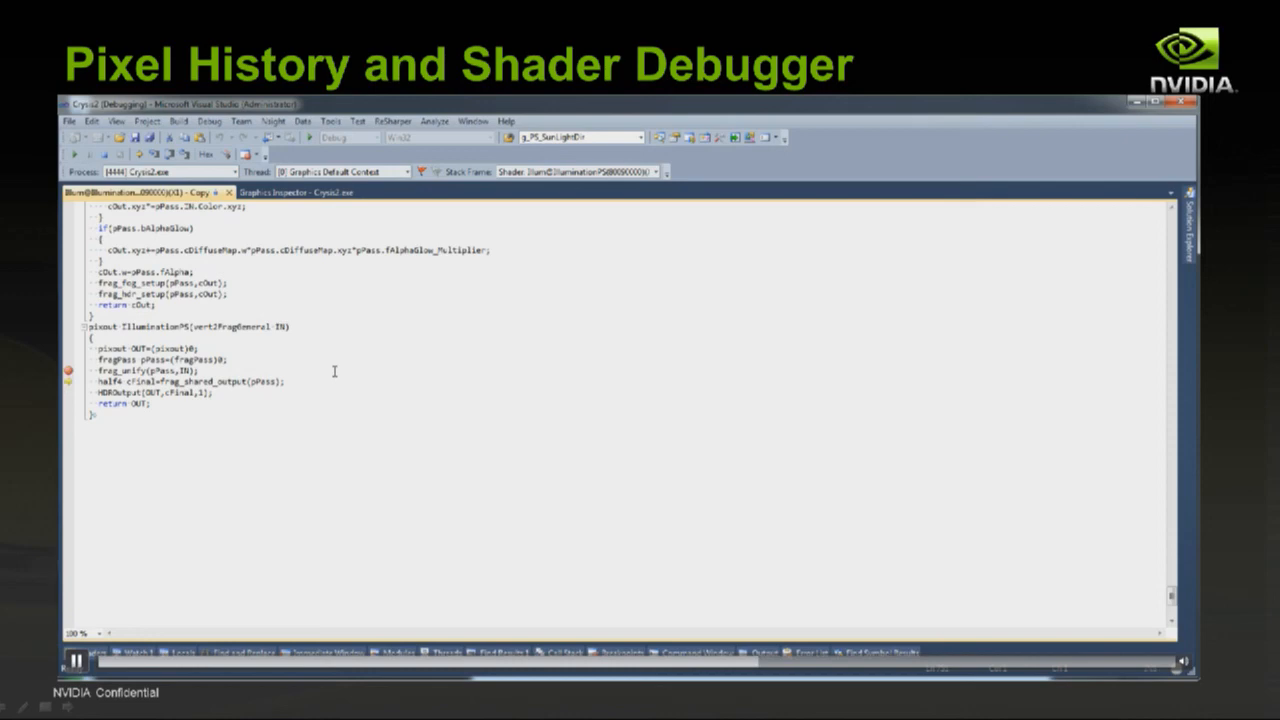
Add a shader variable from the IlluminationPS code to the Watch window alongside pPass and cOut.
scroll("down", 3)
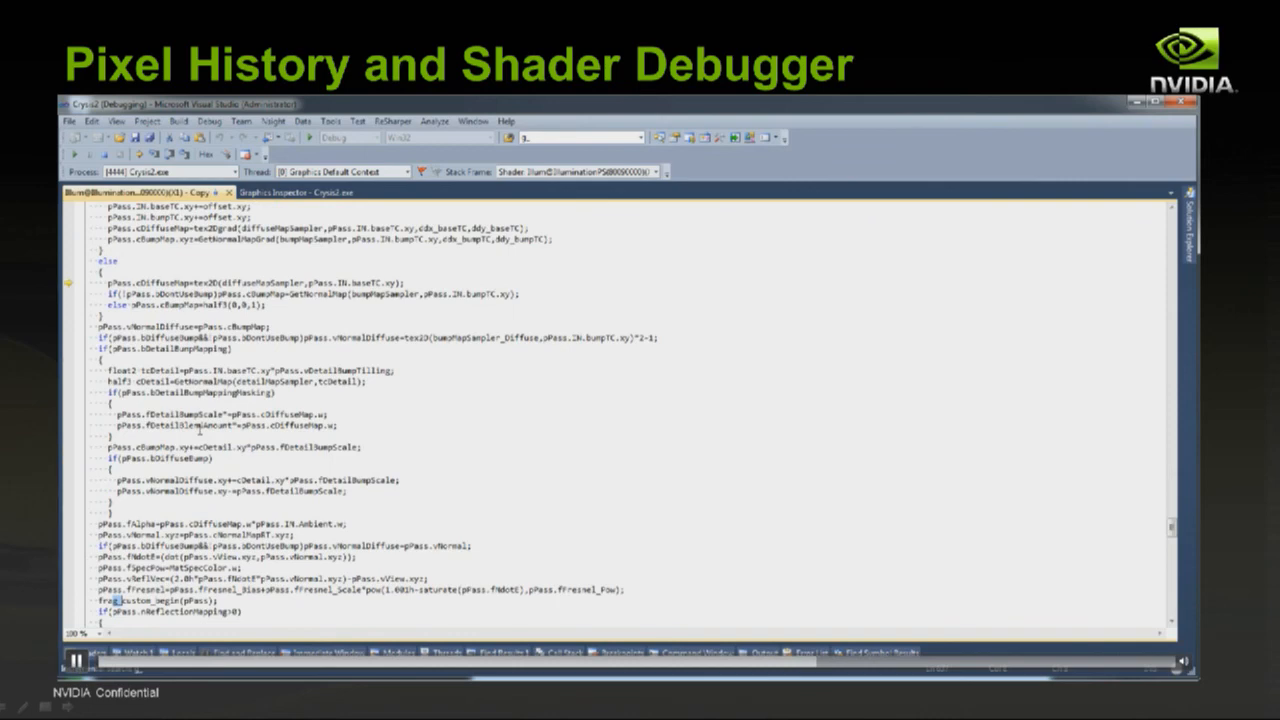
scroll("down", 3)
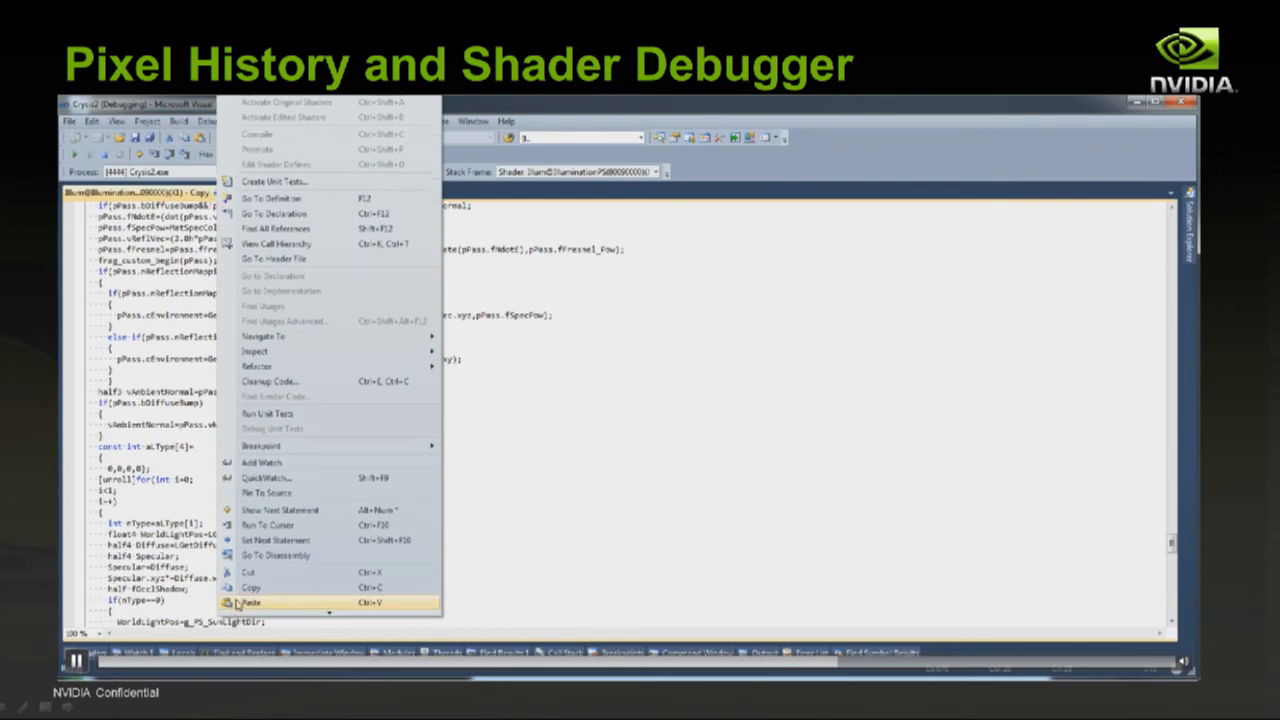
mouse_move(280, 464)
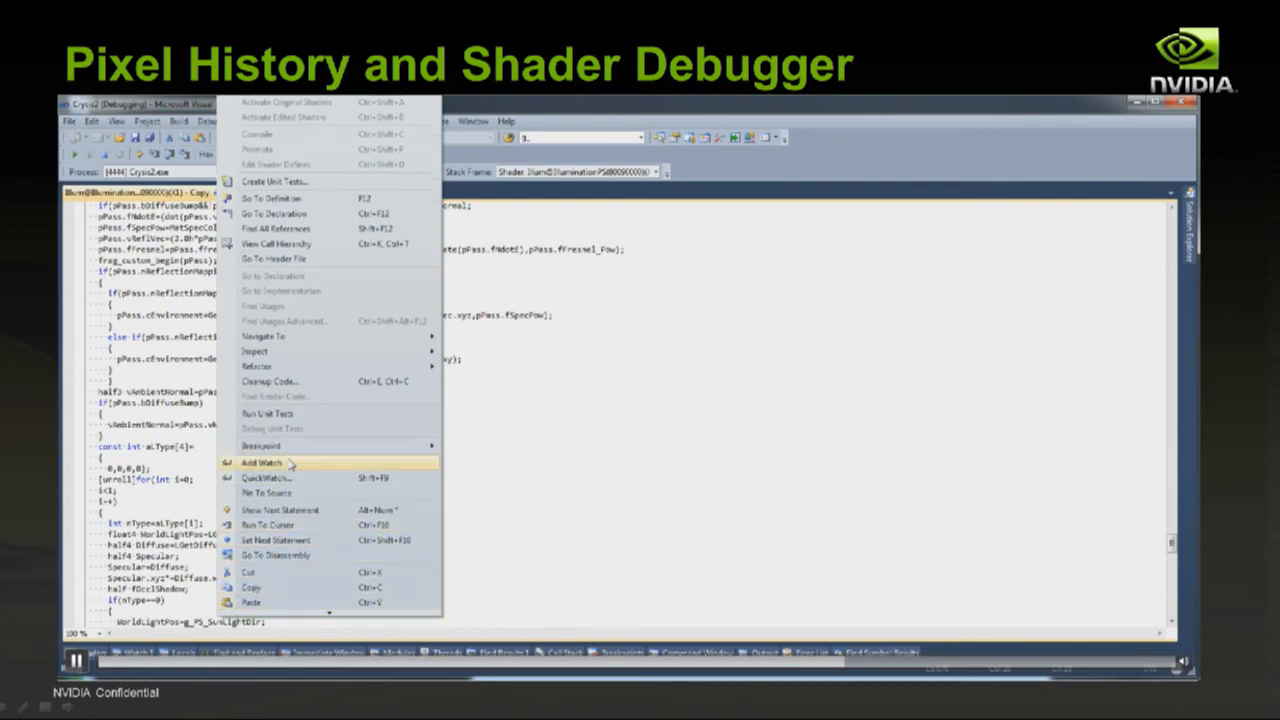
left_click(264, 458)
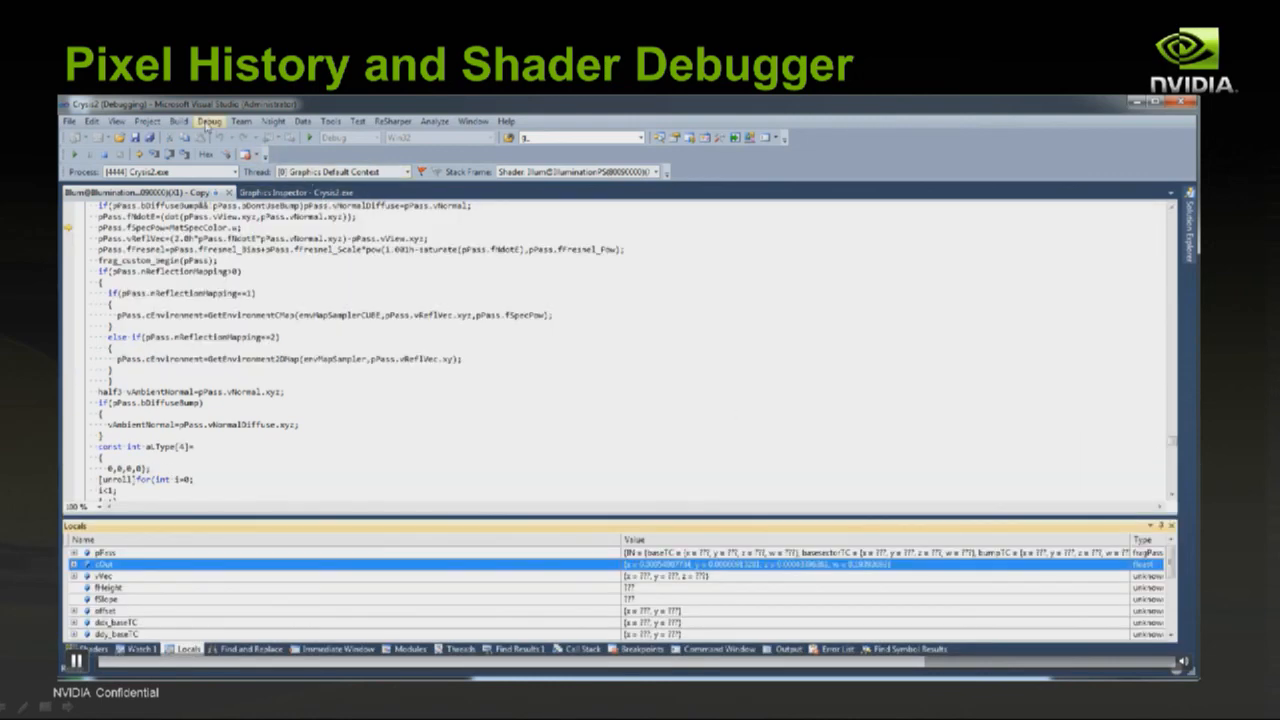
left_click(272, 122)
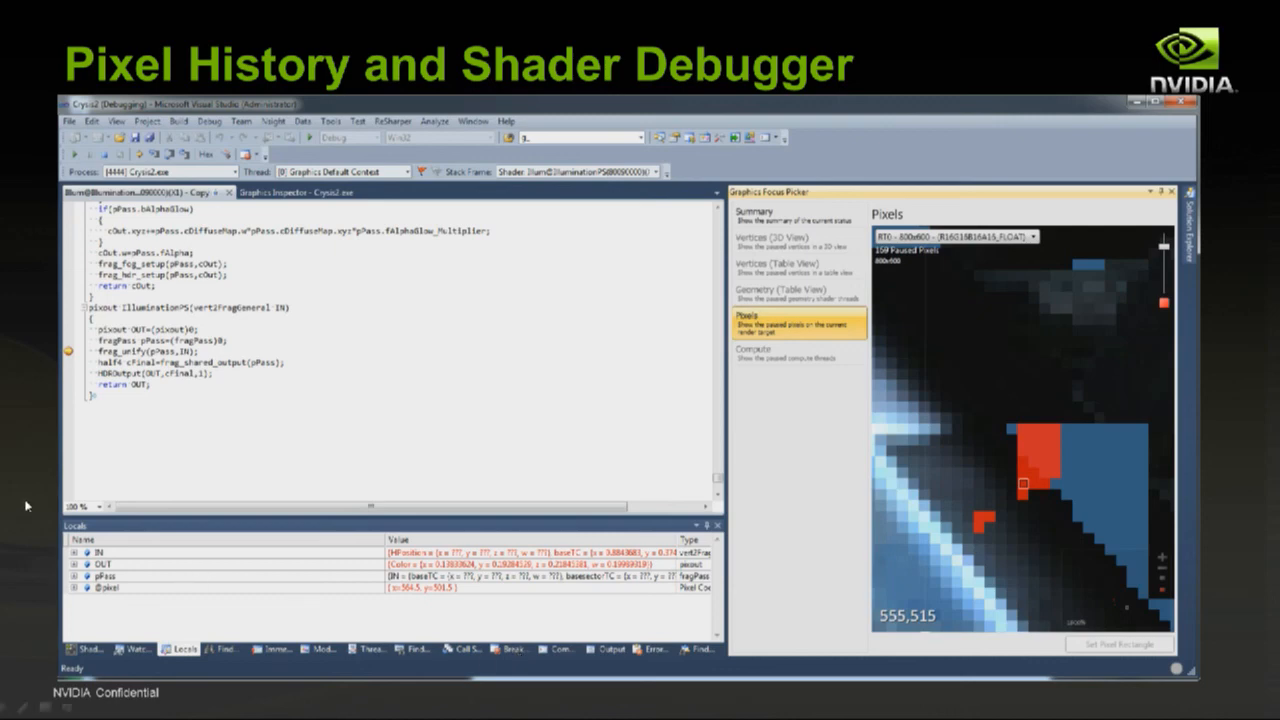
mouse_move(1210, 664)
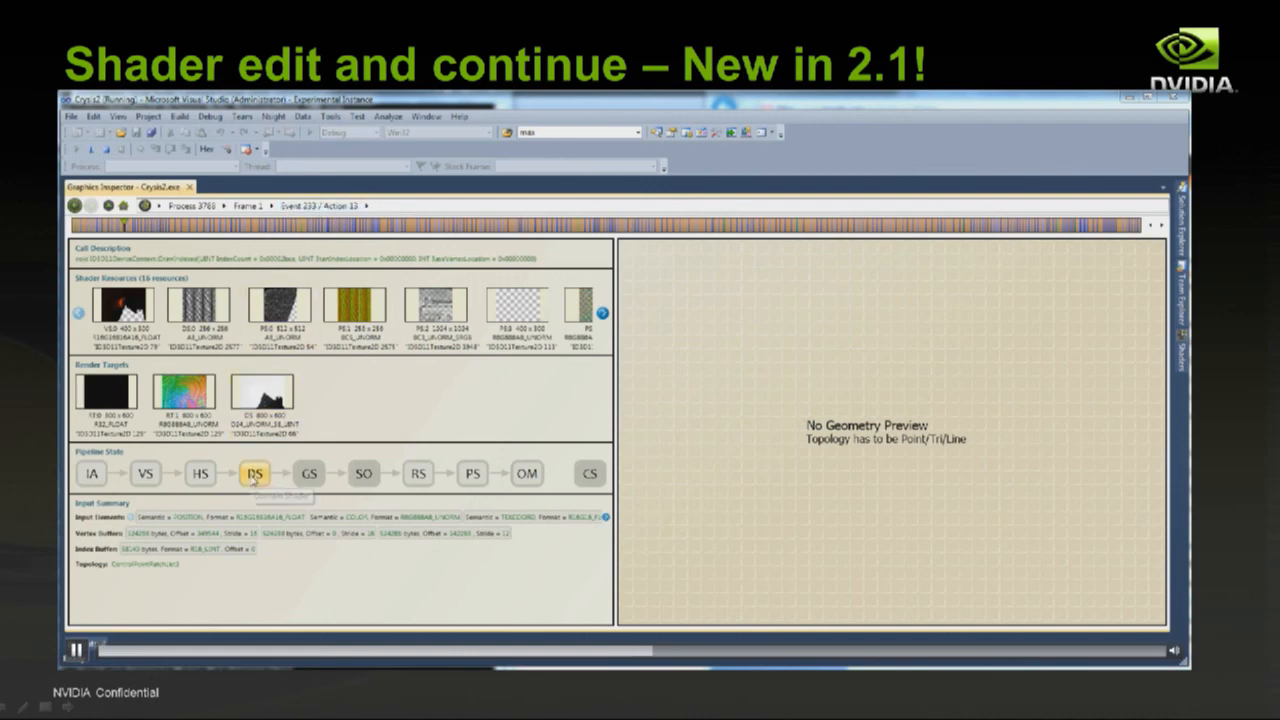
Show the domain shader bound at the DS stage of the selected draw event.
left_click(254, 472)
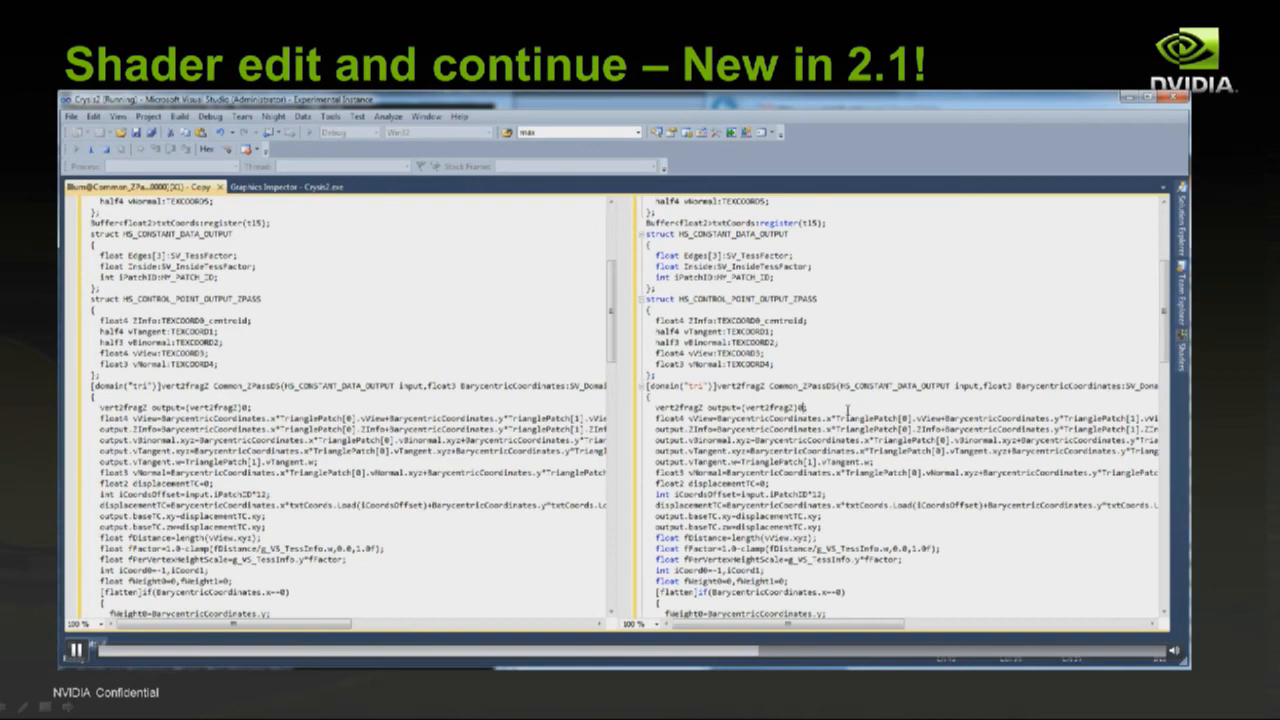
Activate the edited domain shader copy instead of the original via Activate Edited Shaders.
scroll("down", 3)
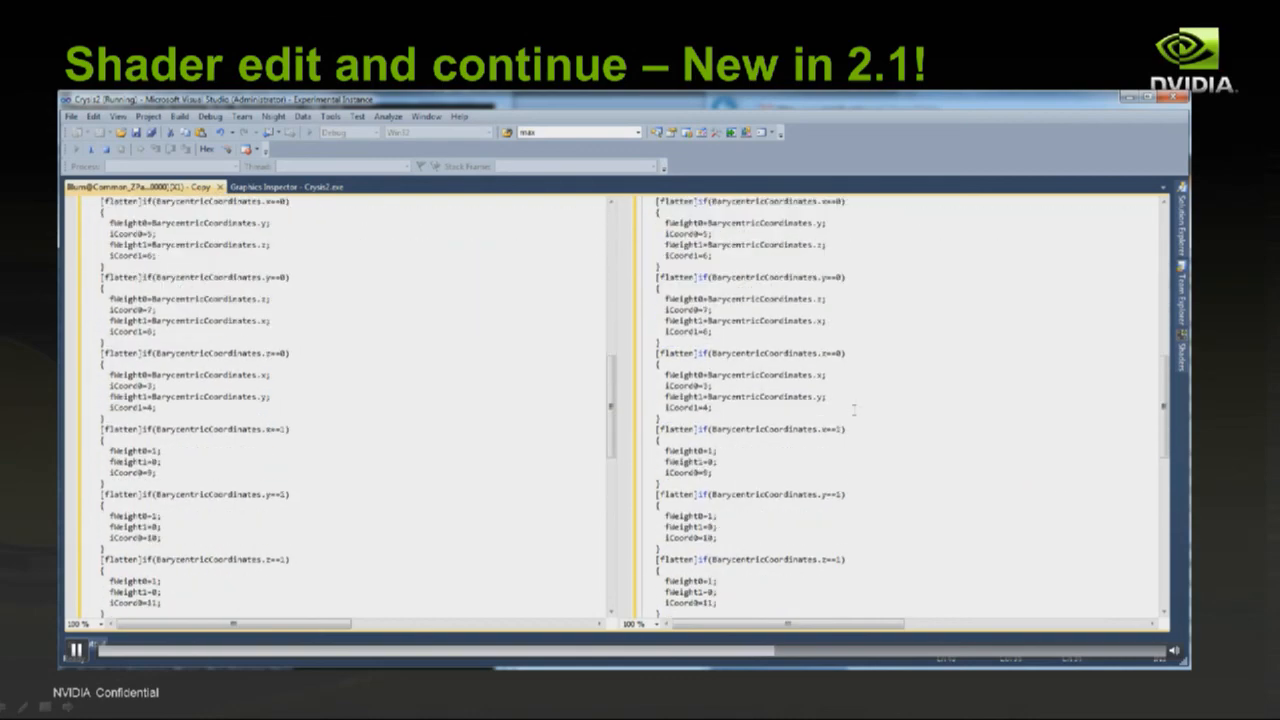
scroll("down", 3)
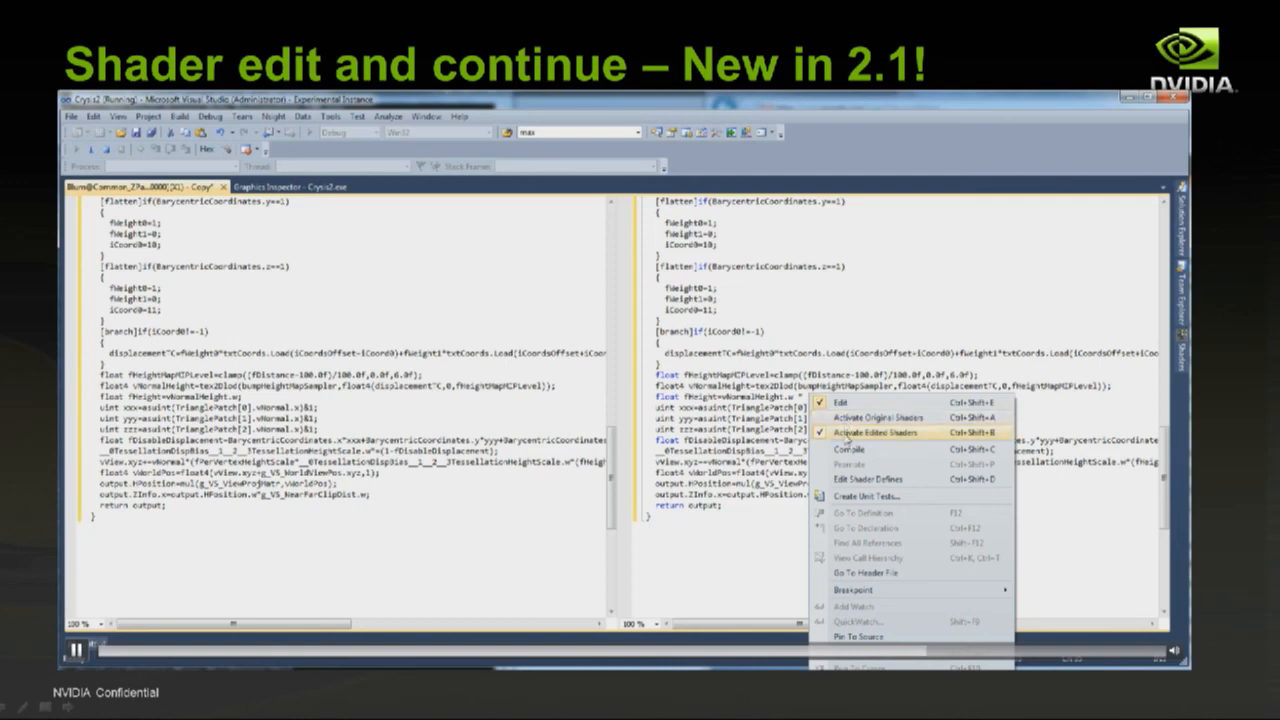
left_click(868, 432)
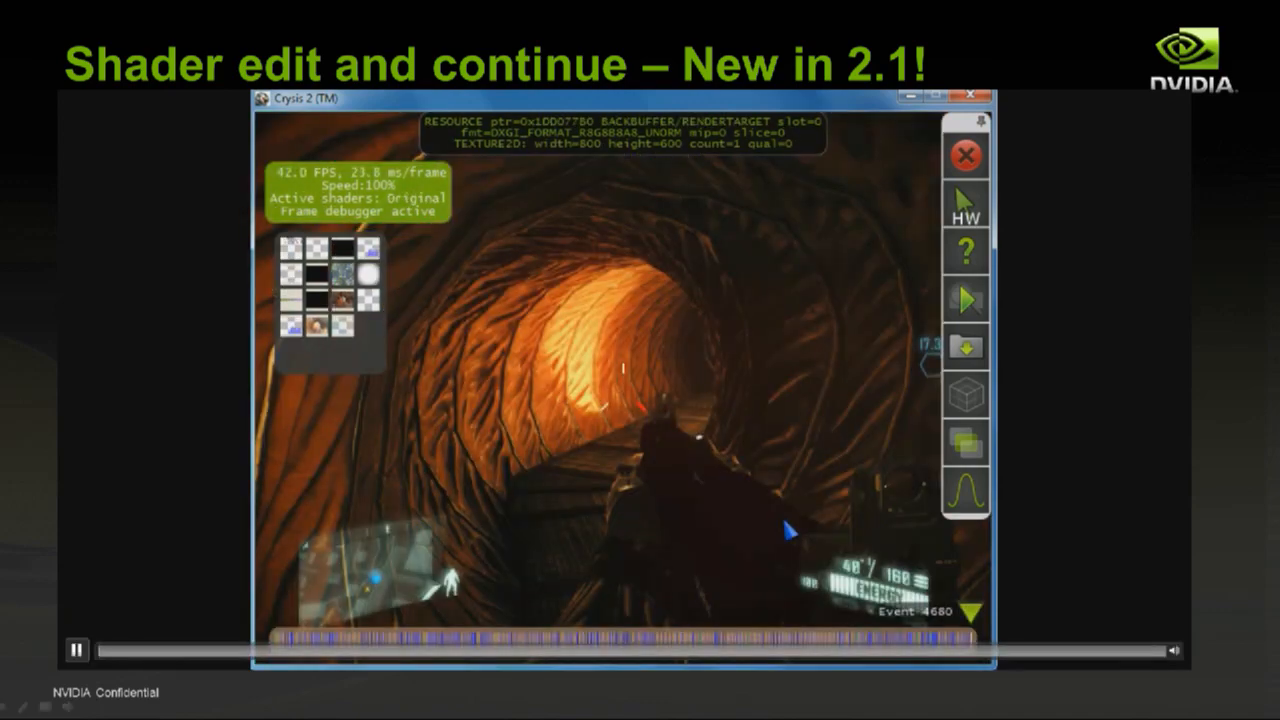
Switch to the target machine view of Crysis 2 running under the Frame Debugger HUD.
left_click(76, 648)
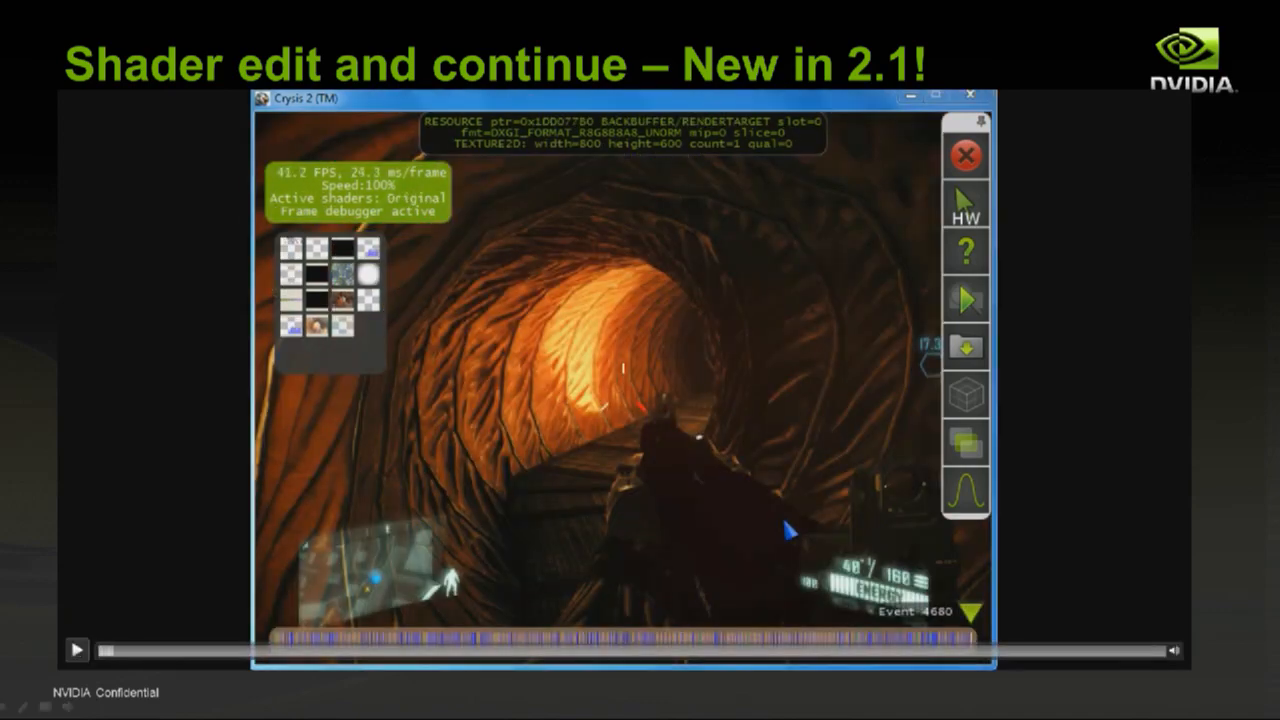